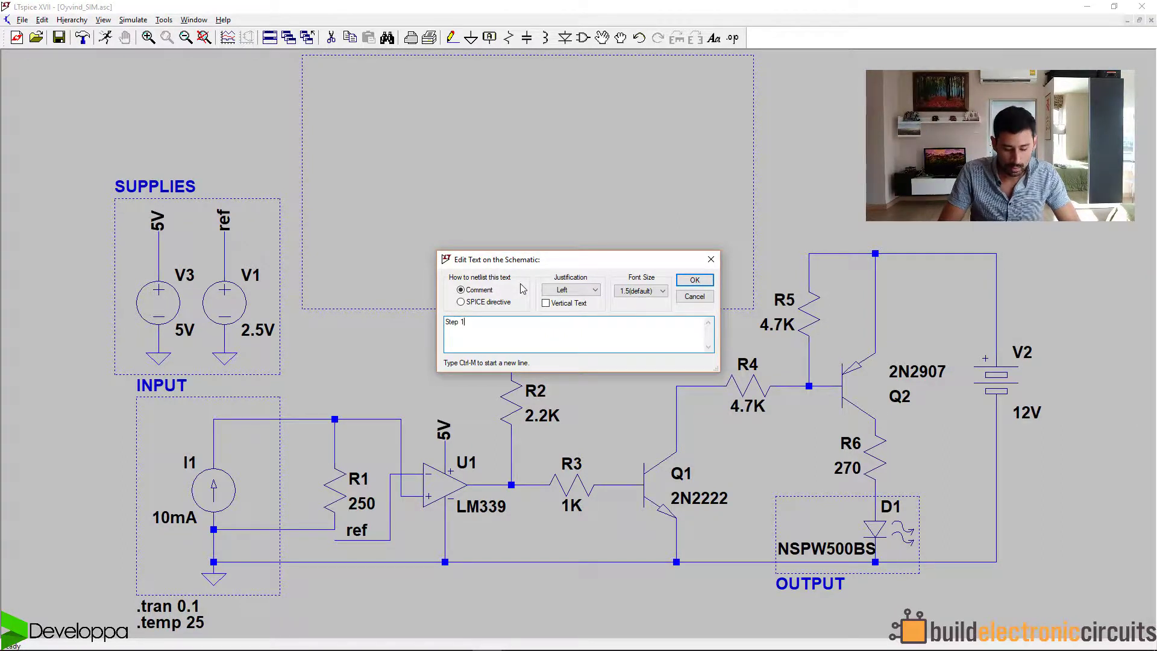
Type the rest of 'Step 1: think in terms of I/O' and place it in the dashed box.
text(: think.)
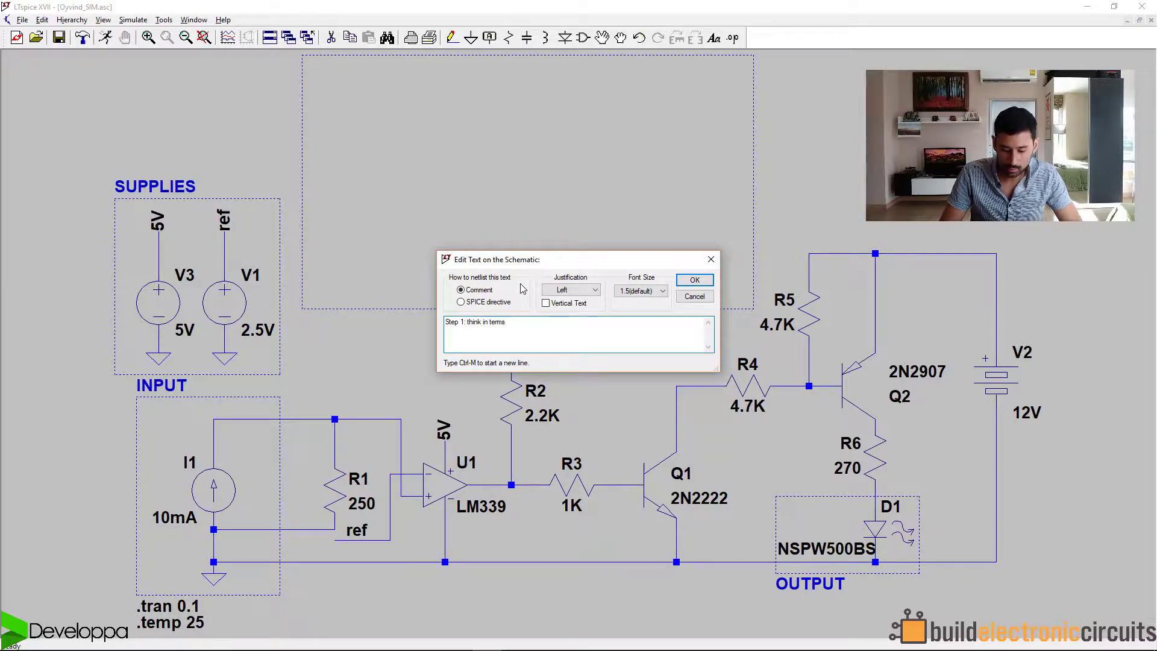
text(of I/O)
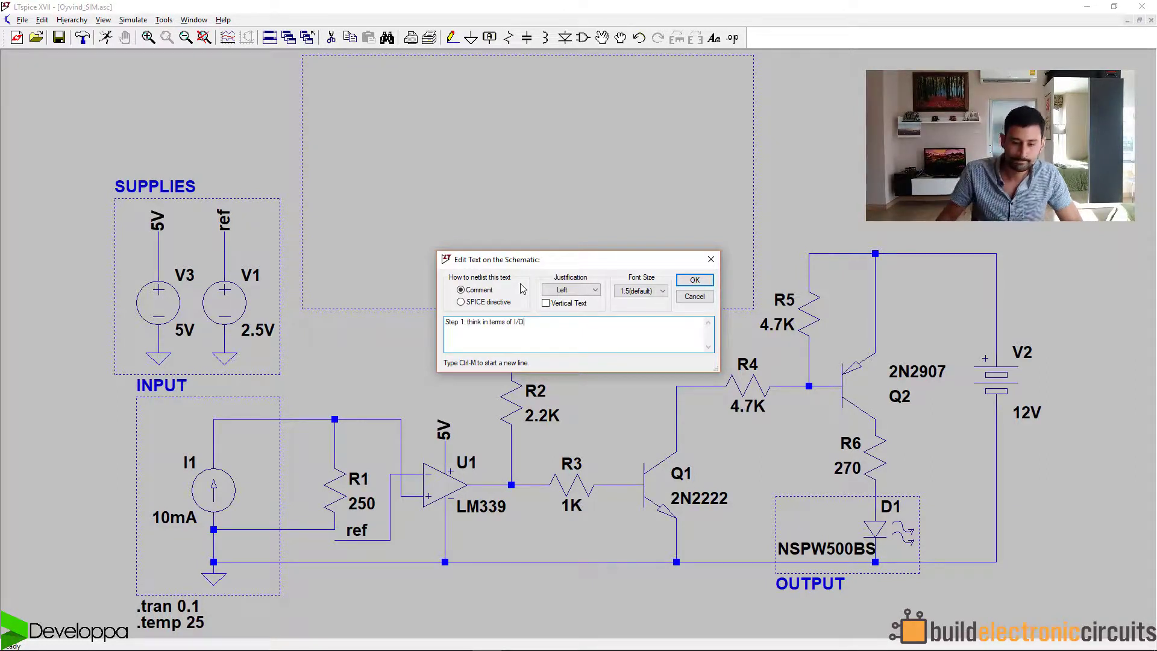
click(694, 280)
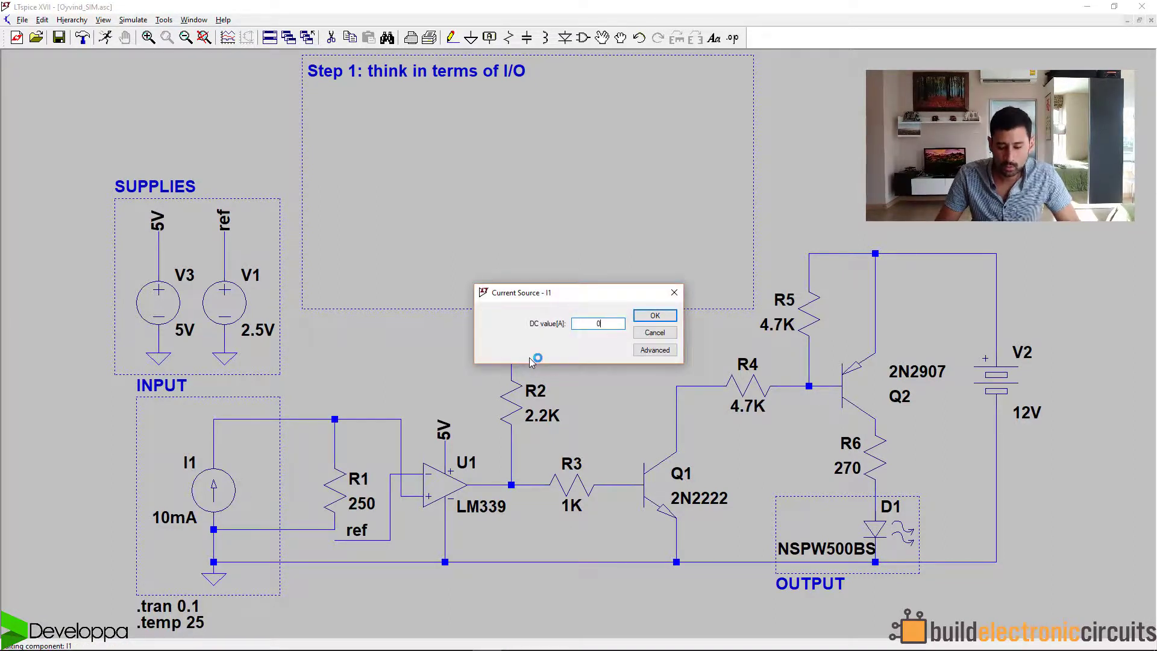
Set I1 to 0A, run the simulation, and tile the plot beside the schematic.
text(A)
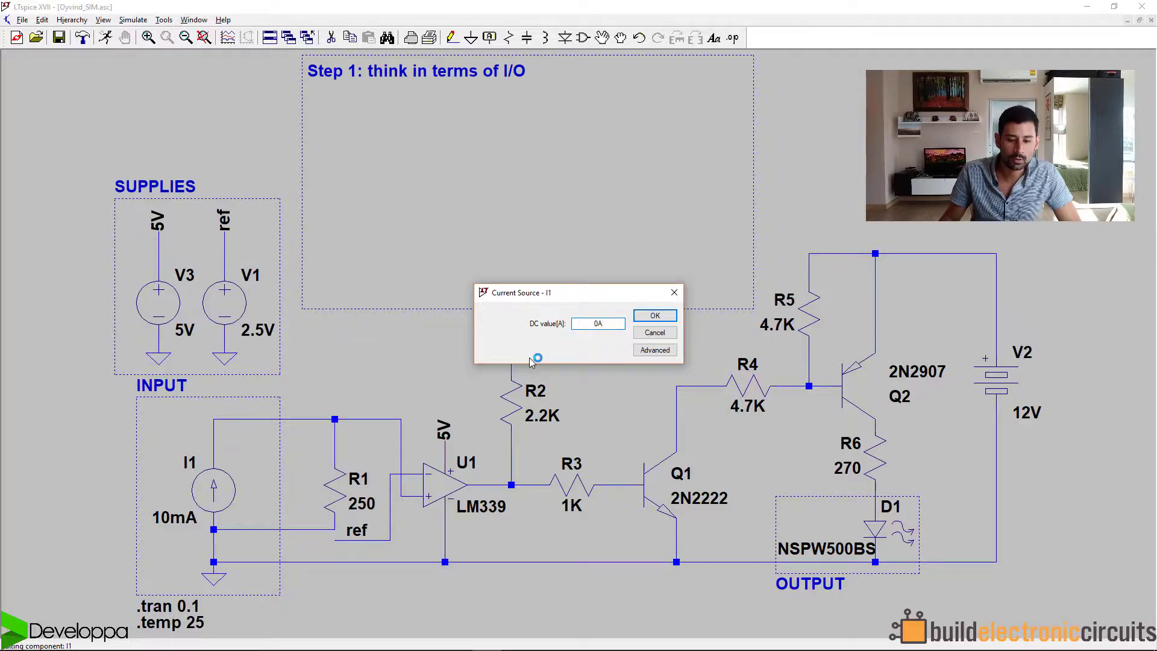
click(653, 314)
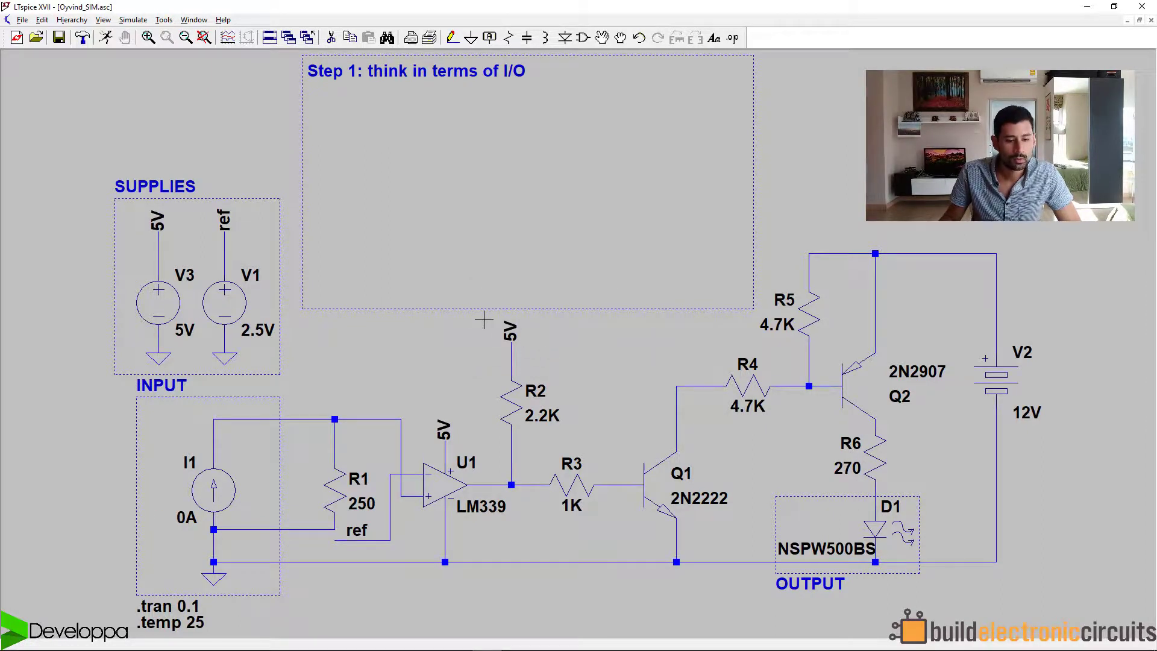
click(106, 37)
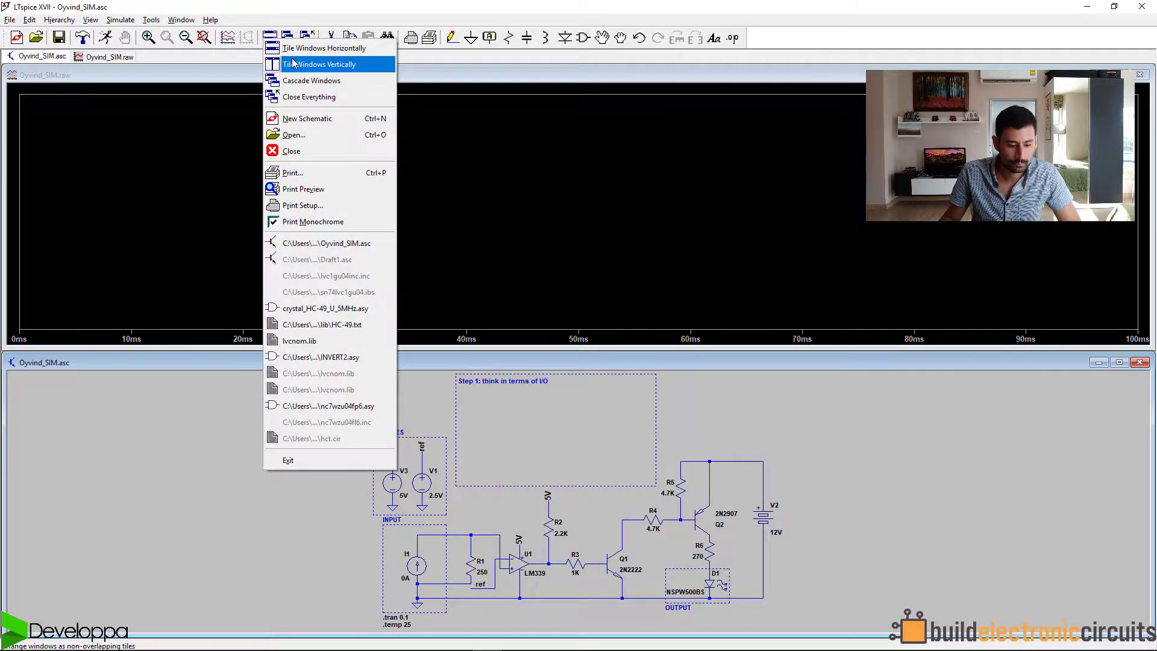
click(319, 64)
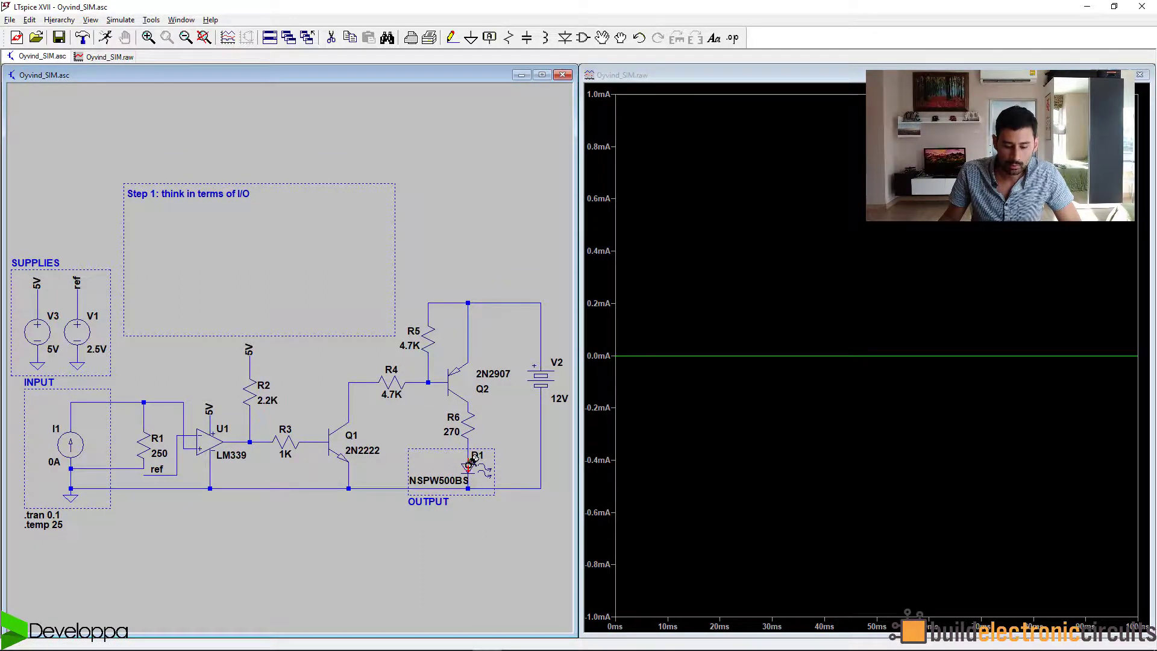
mouse_move(467, 465)
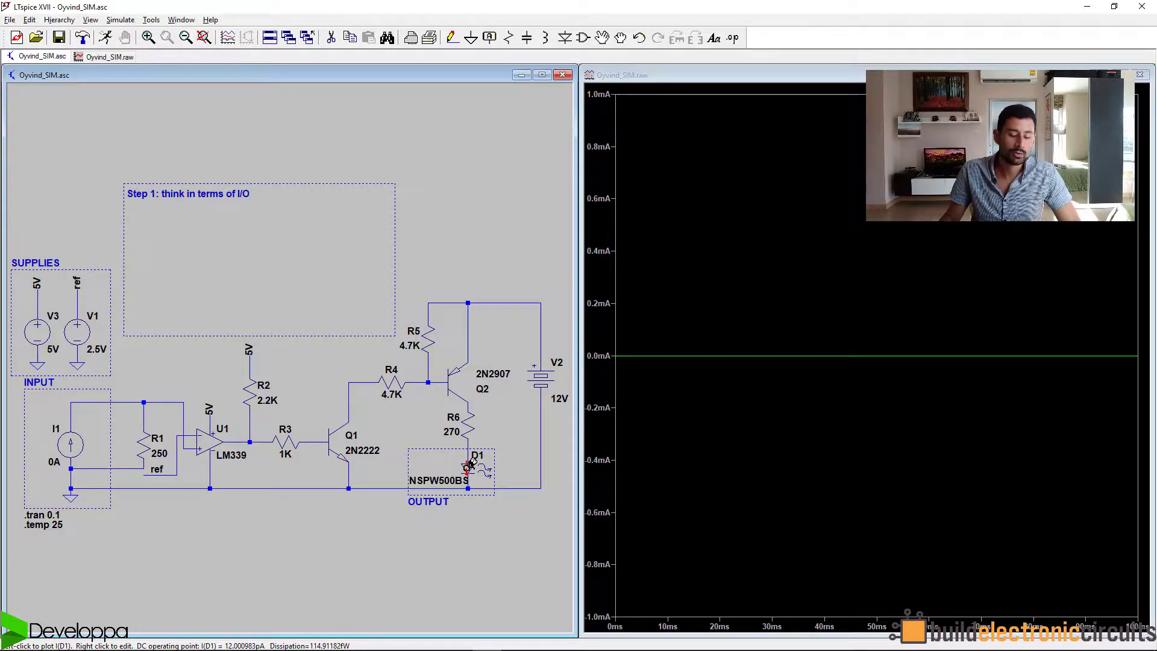
mouse_move(387, 569)
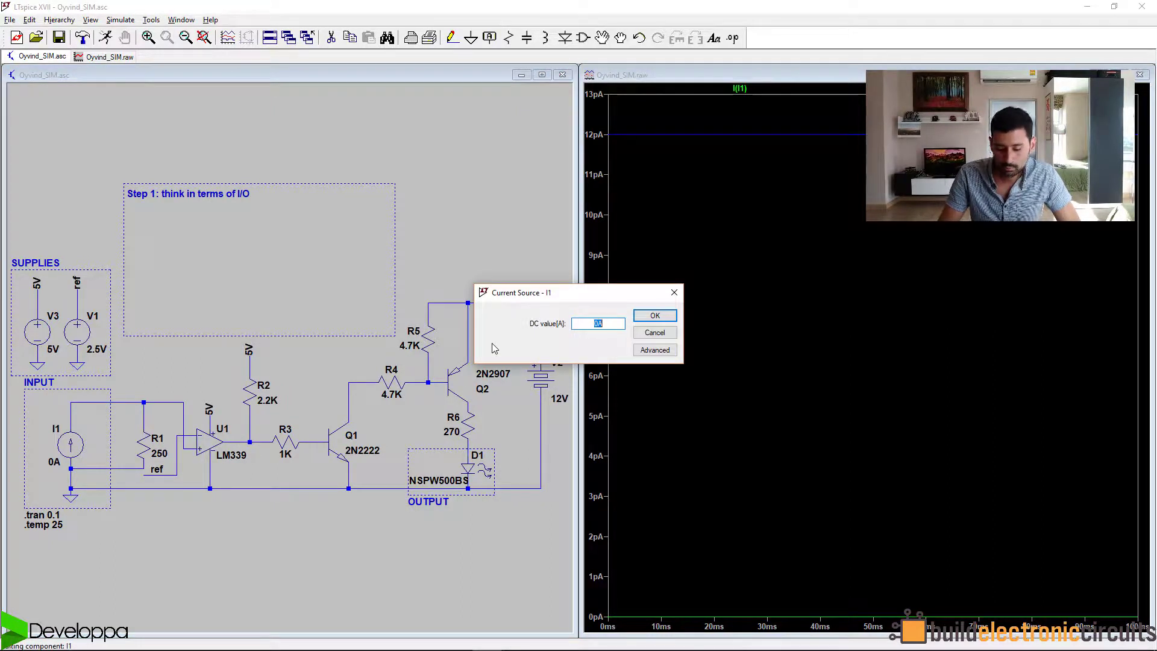
Set I1 to 5mA and rerun the simulation.
click(654, 315)
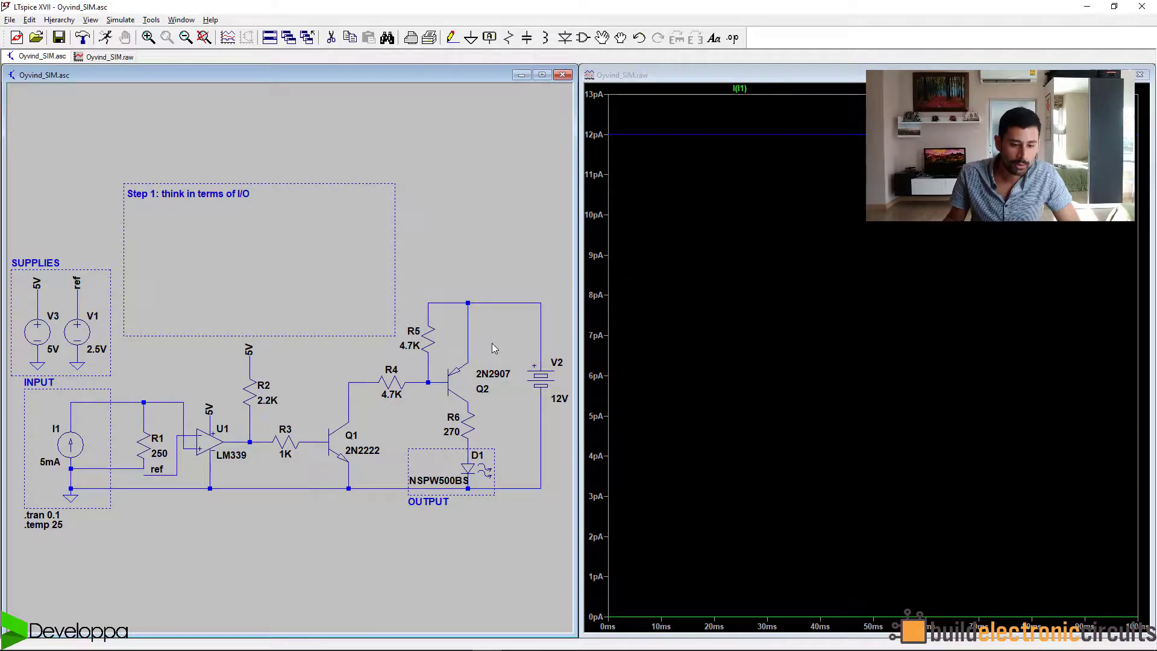
click(106, 37)
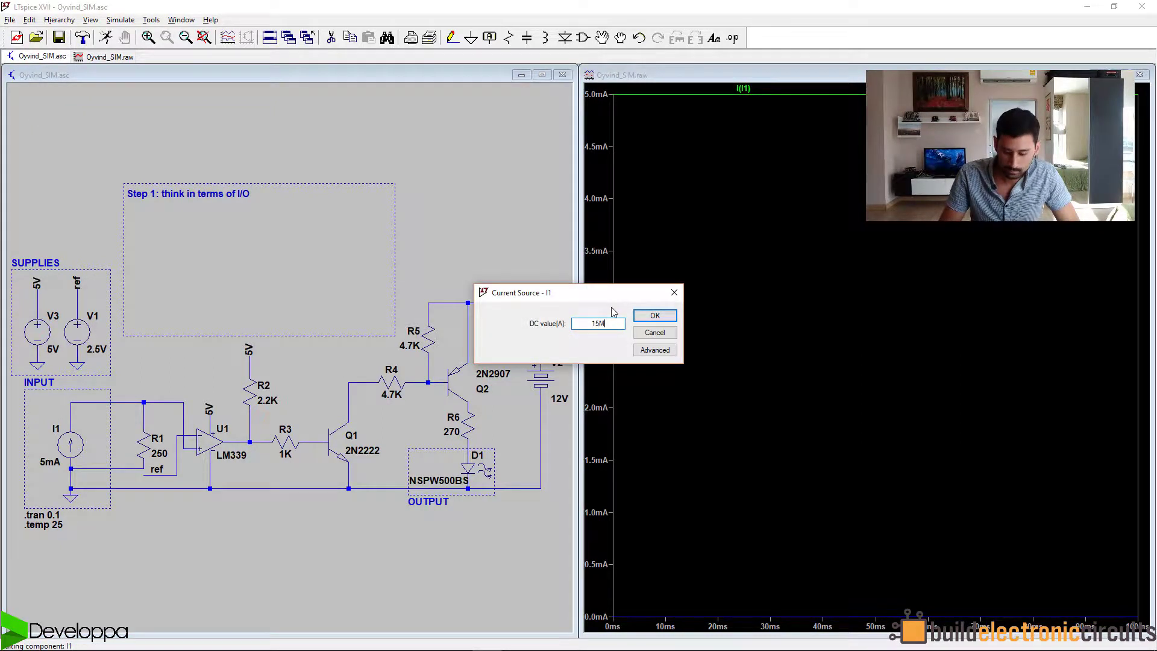
Change I1 to 15mA, correcting the typo in the value.
text(m)
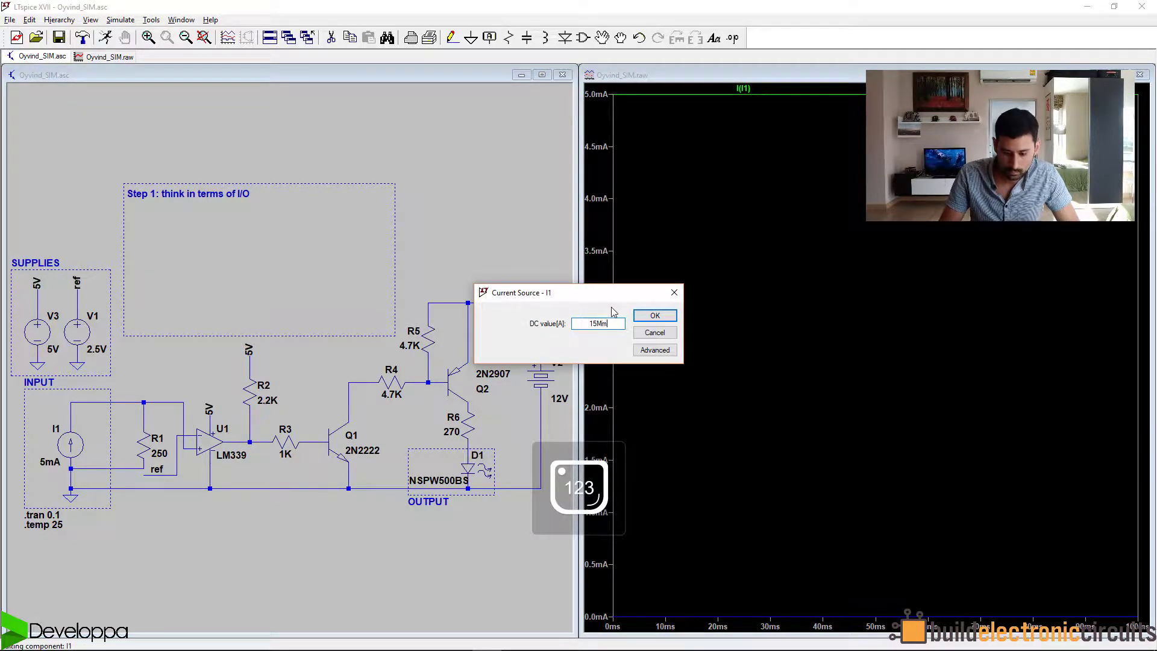
key(BackSpace)
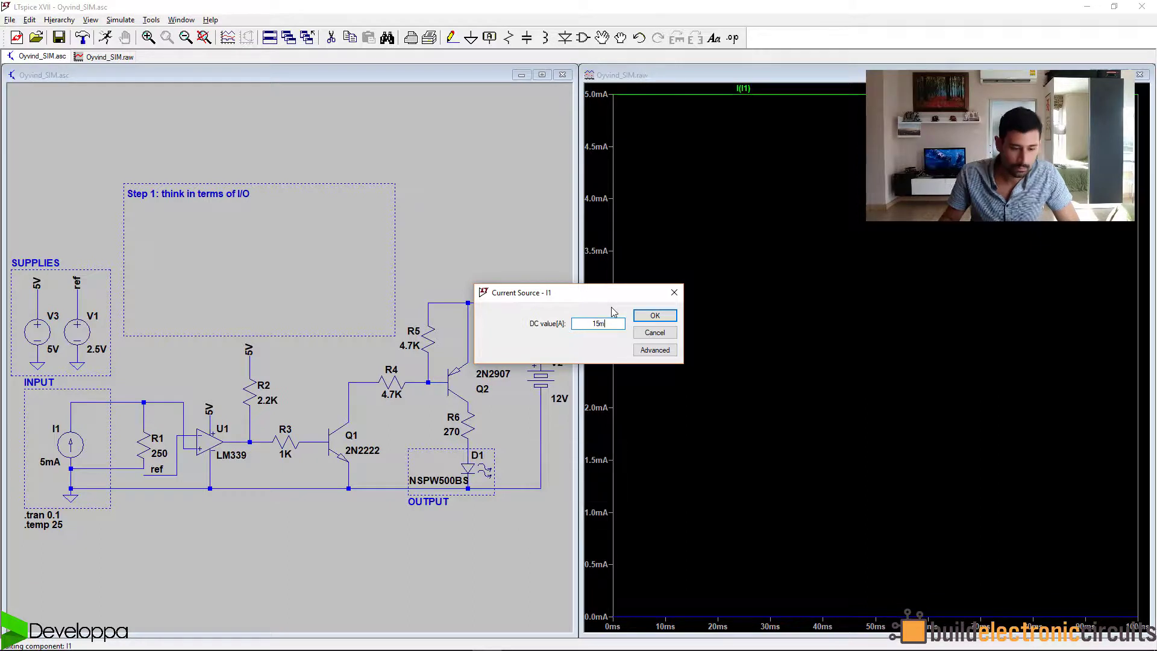
click(654, 315)
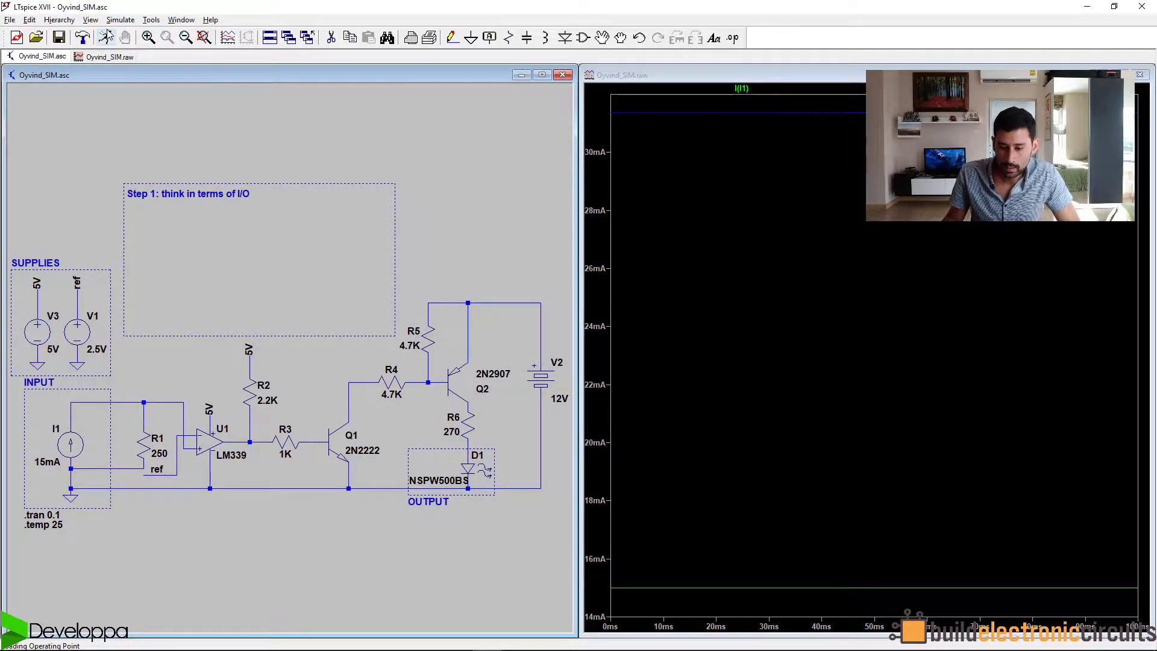
mouse_move(827, 128)
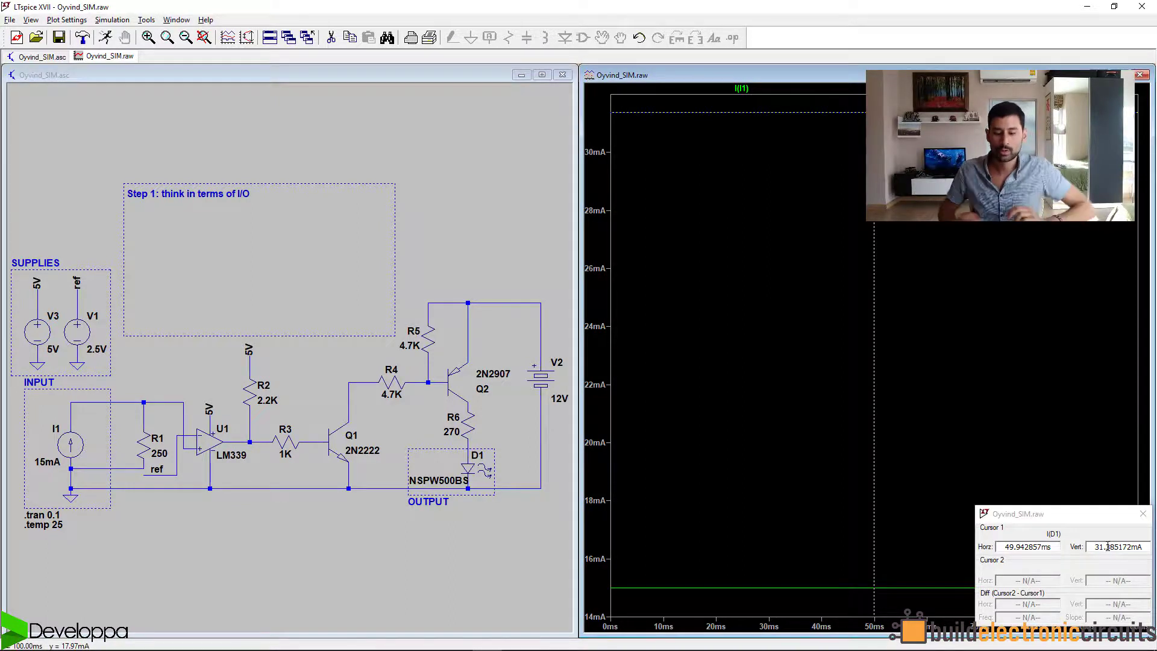
mouse_move(570, 439)
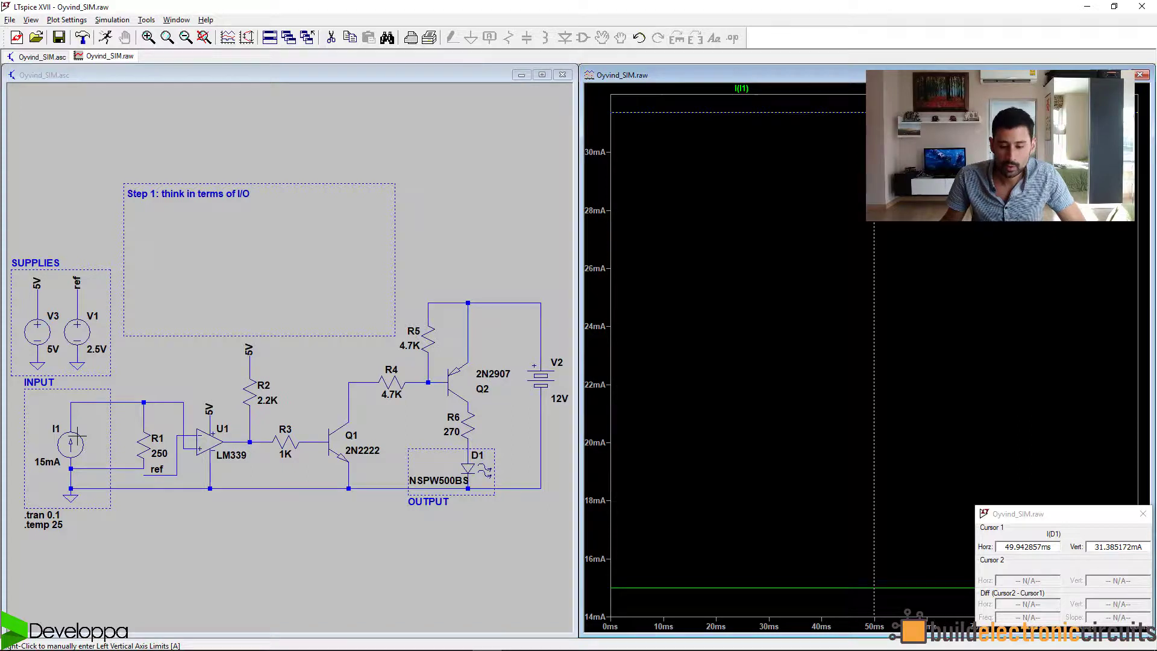
Lower I1 to 10mA and reopen its value for the next change.
double_click(70, 446)
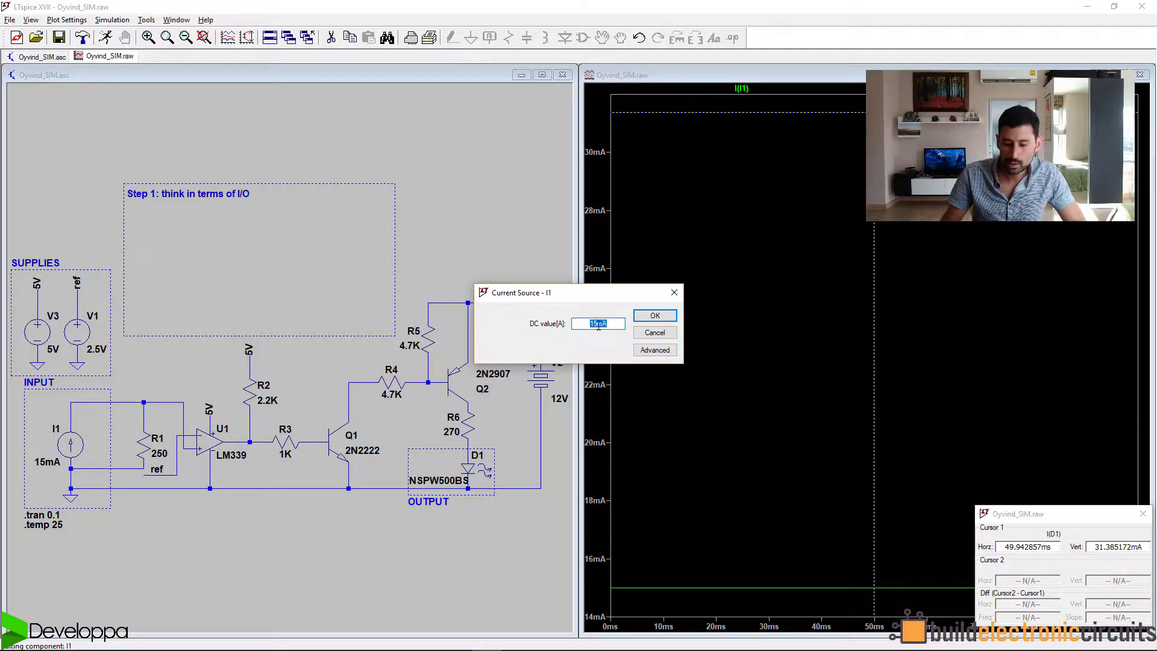
click(654, 315)
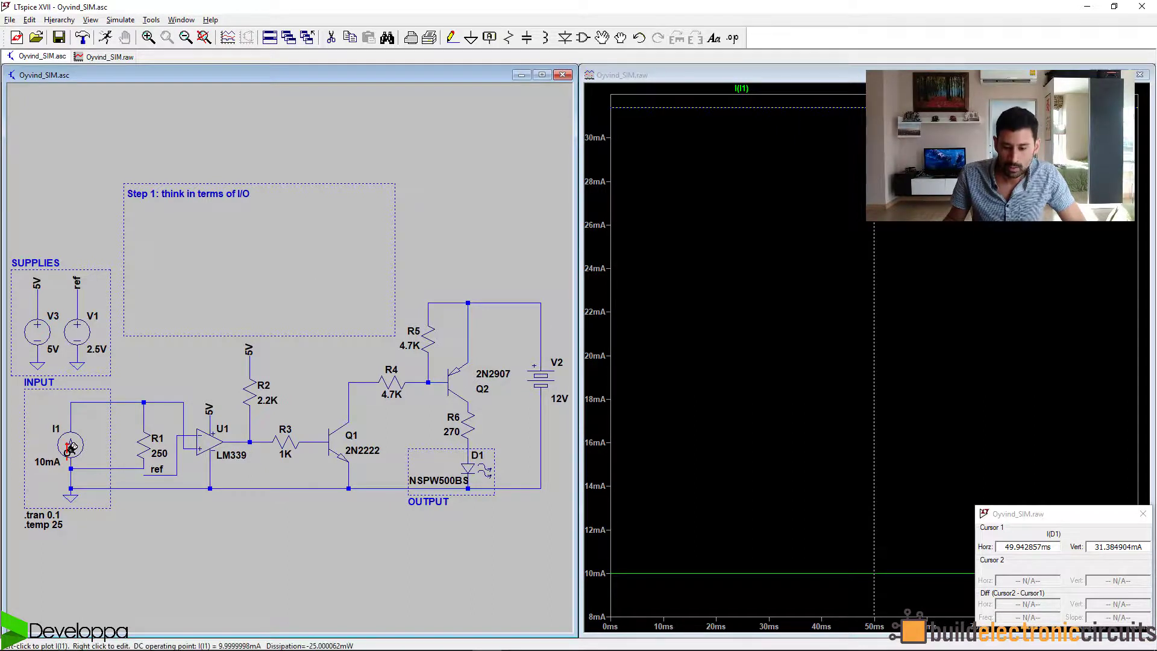
double_click(70, 447)
text(9mA)
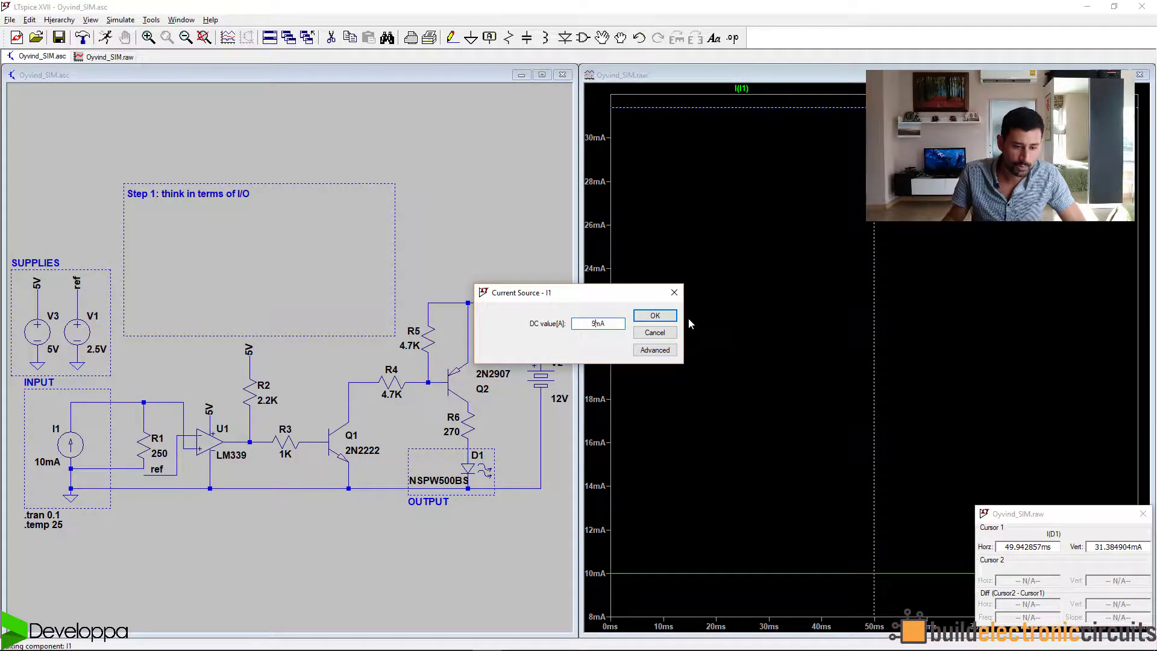
Confirm 9mA as the I1 value.
click(653, 314)
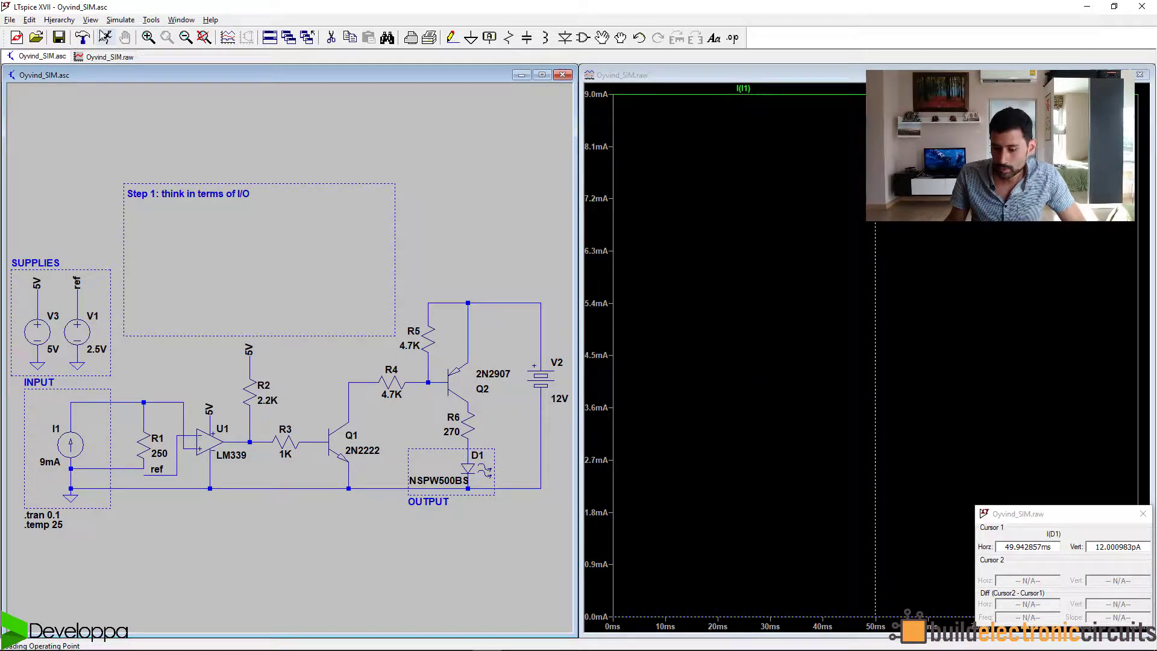
mouse_move(849, 561)
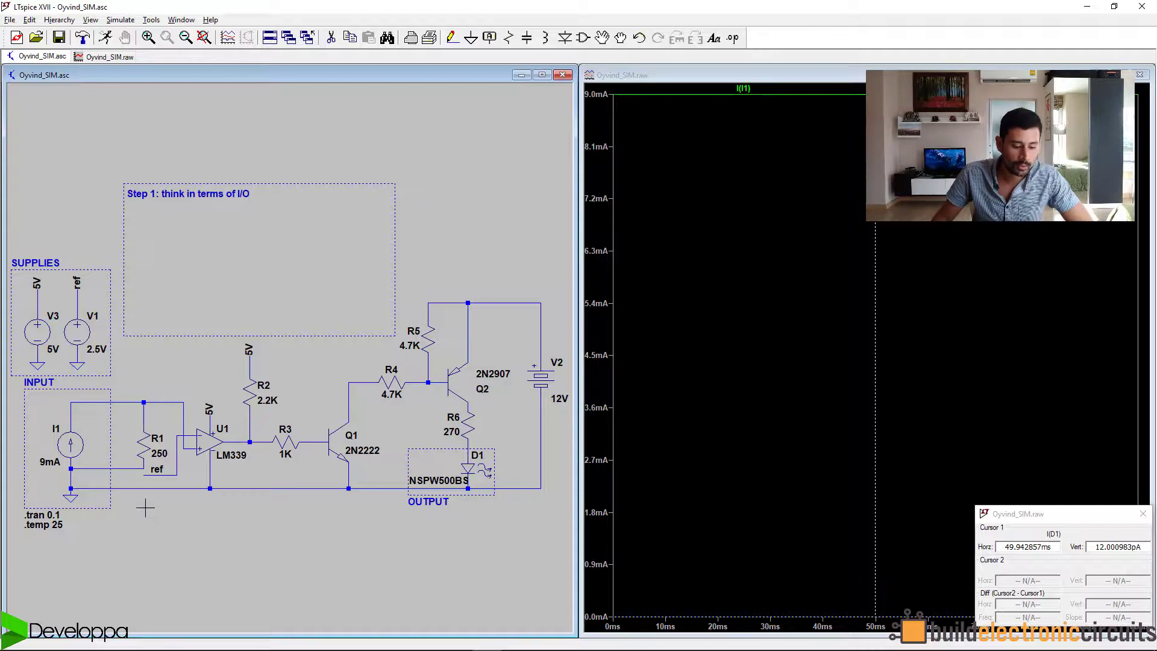
mouse_move(71, 442)
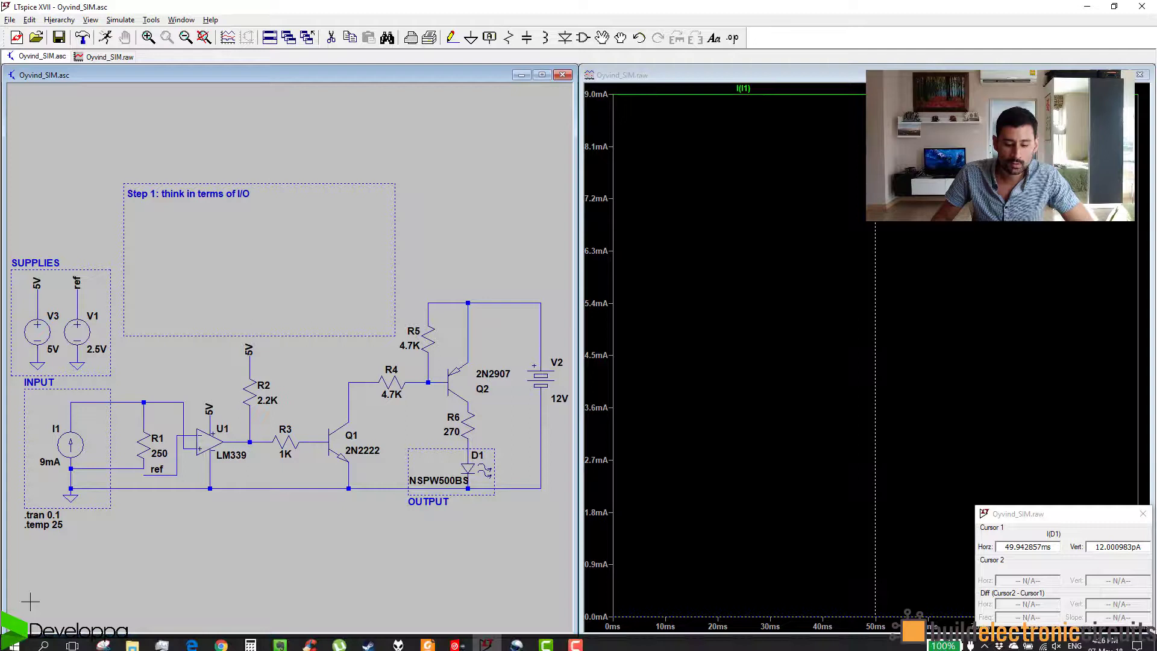
mouse_move(147, 357)
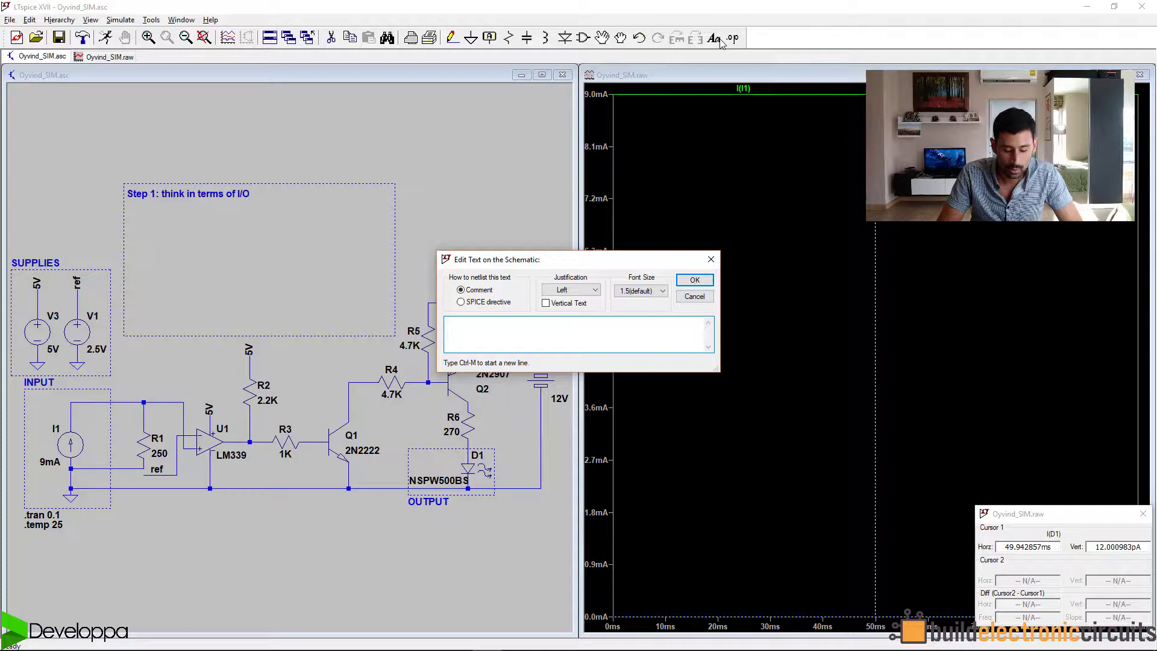
Add the note 'If I1 > 10mA then LED == ON' under Step 1.
text(I)
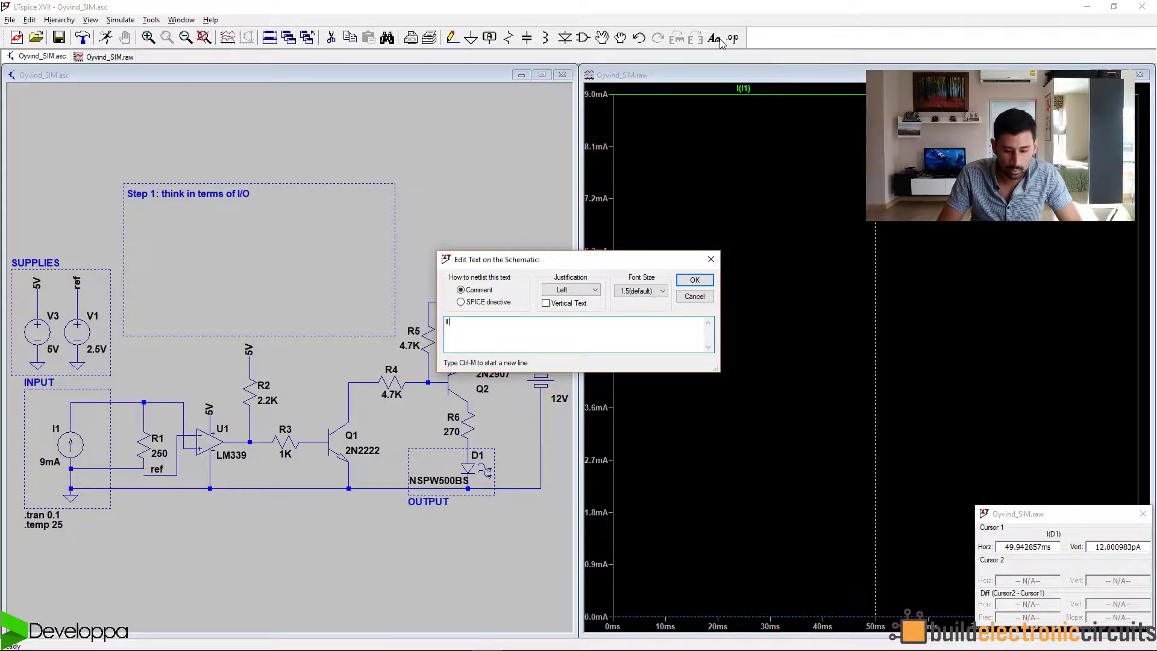
text(f I1)
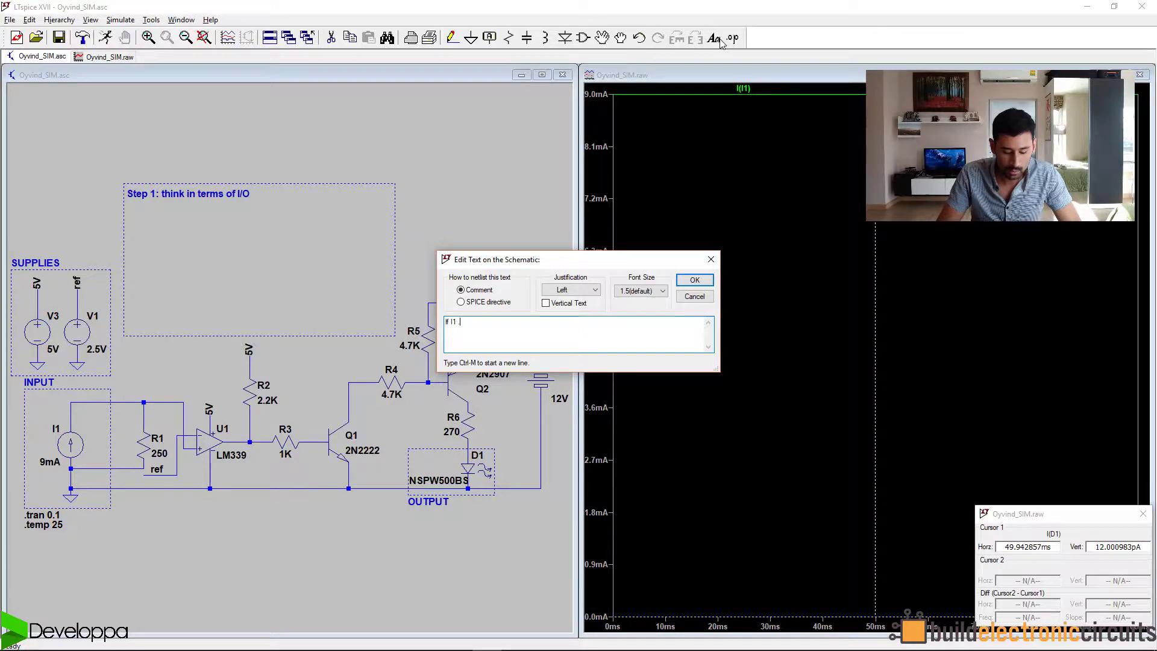
text(> 10)
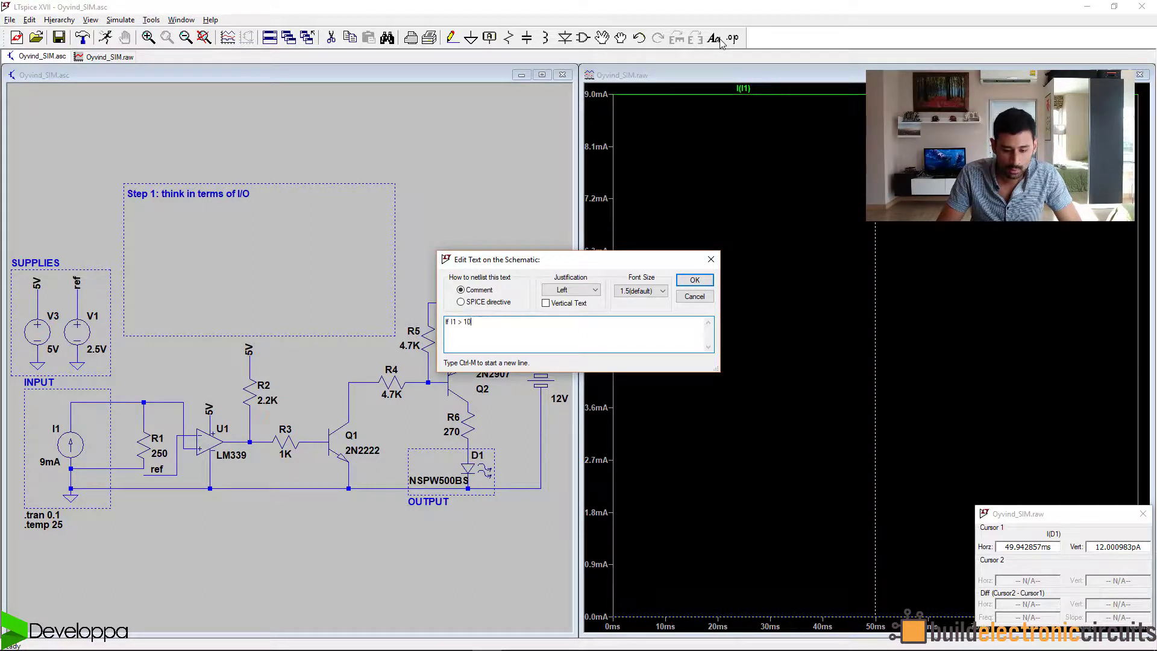
text(mA then)
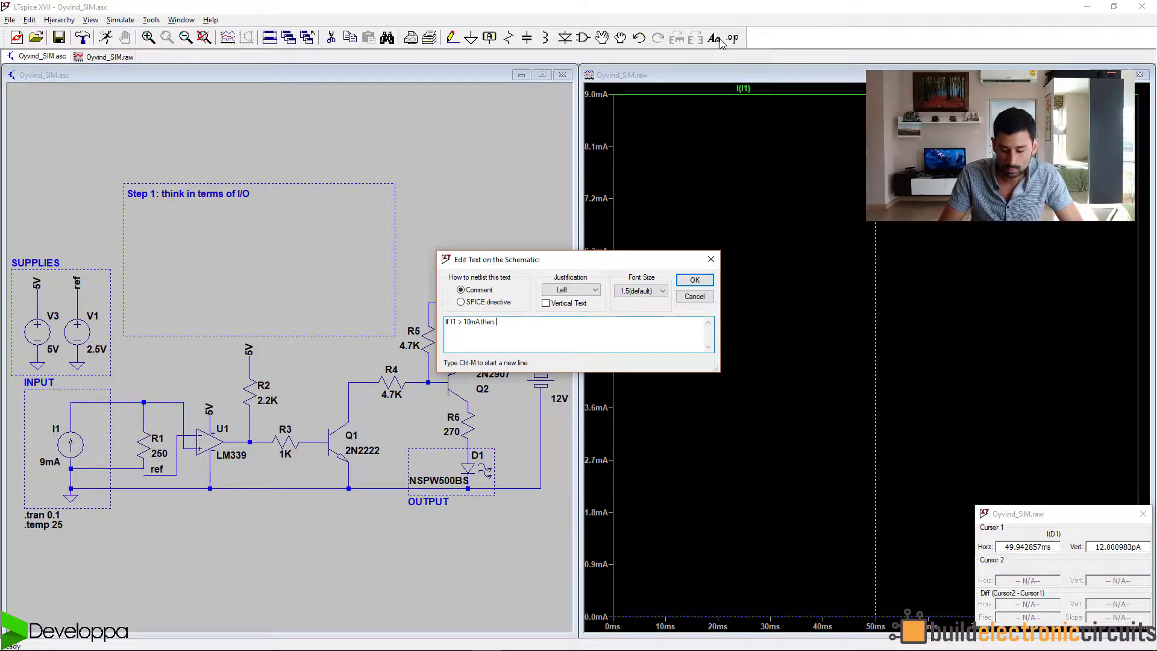
text(LED ==)
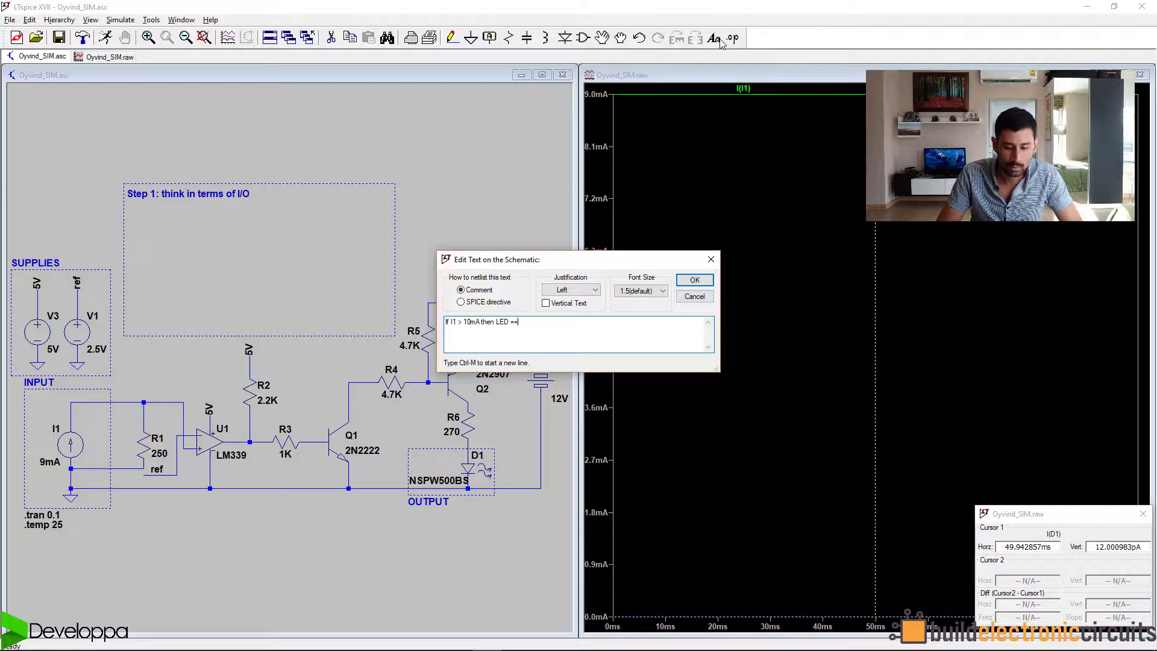
text(ON)
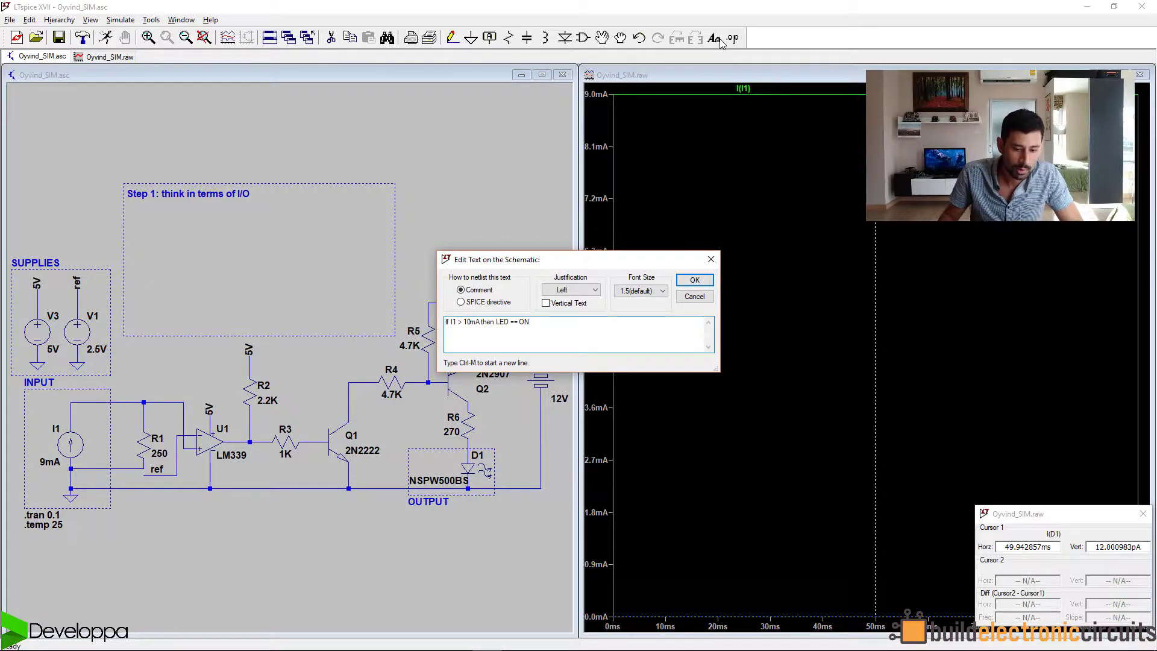
click(693, 280)
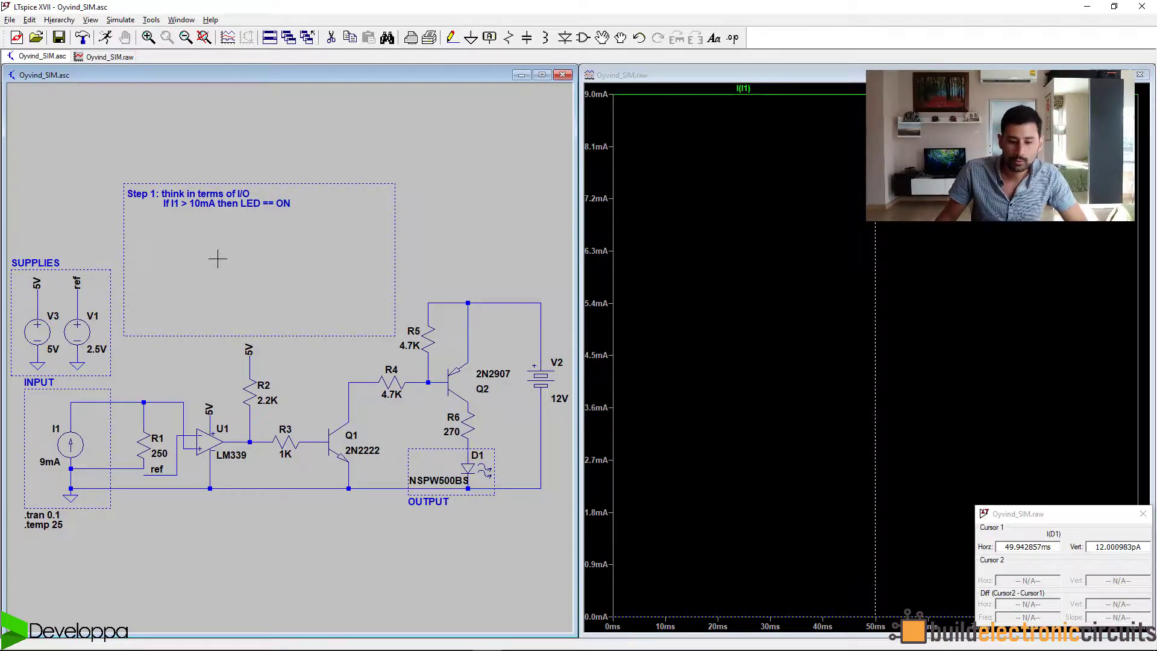
mouse_move(490, 93)
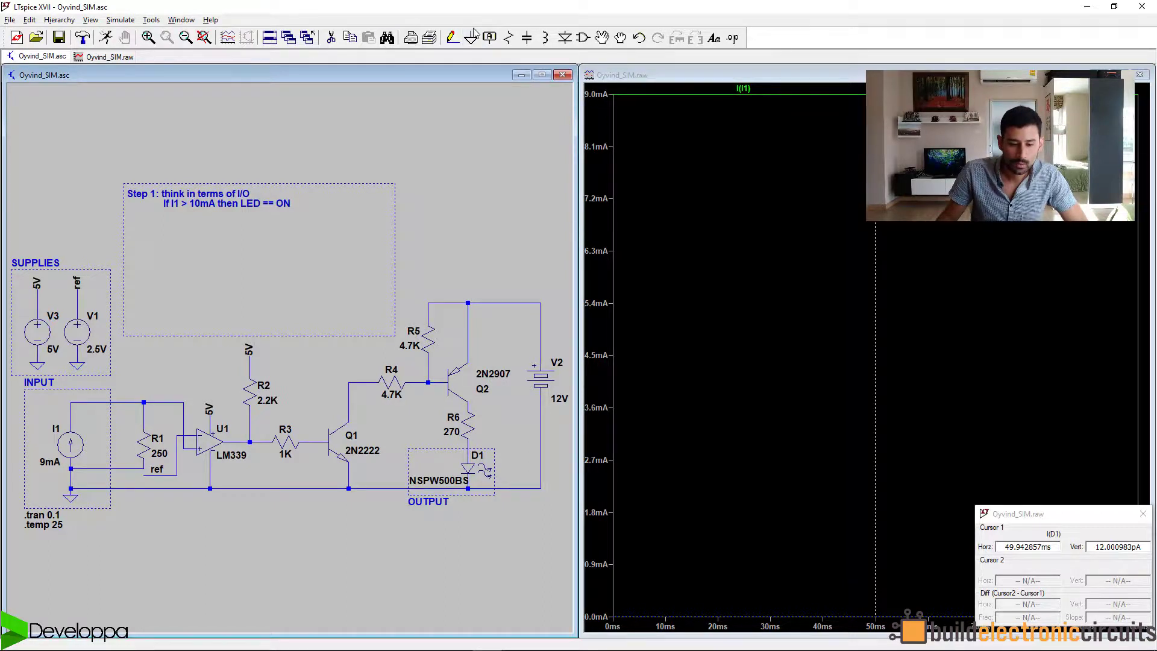
Add the comment 'Step: divide the circuit in stages' below Step 1.
click(713, 37)
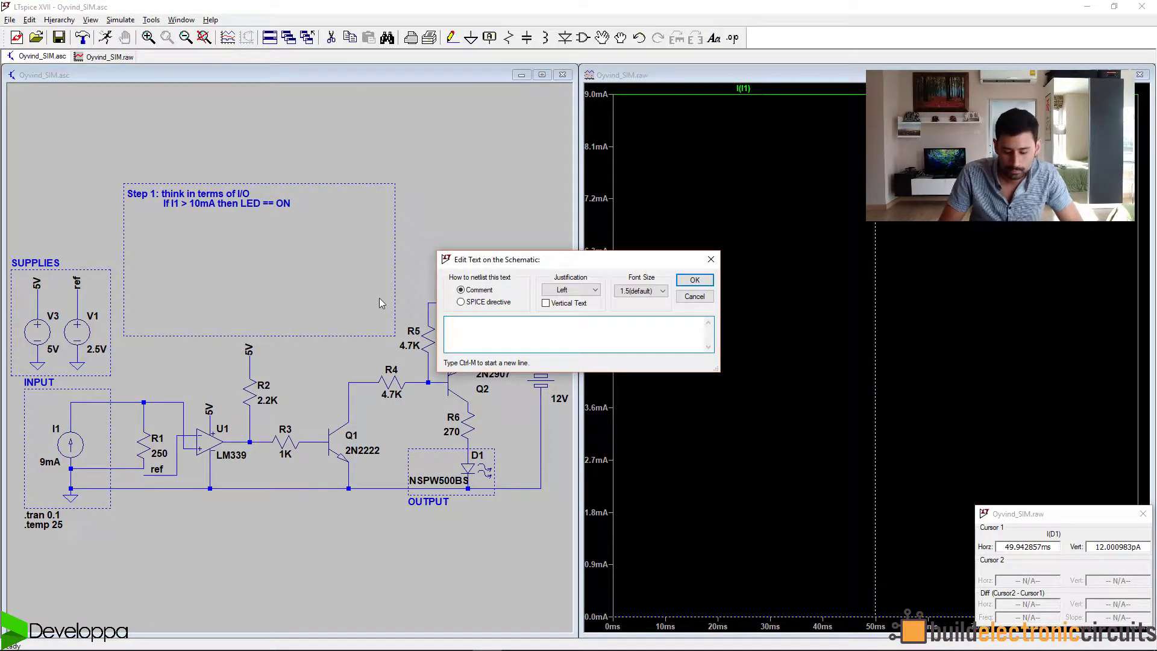
text(Step:)
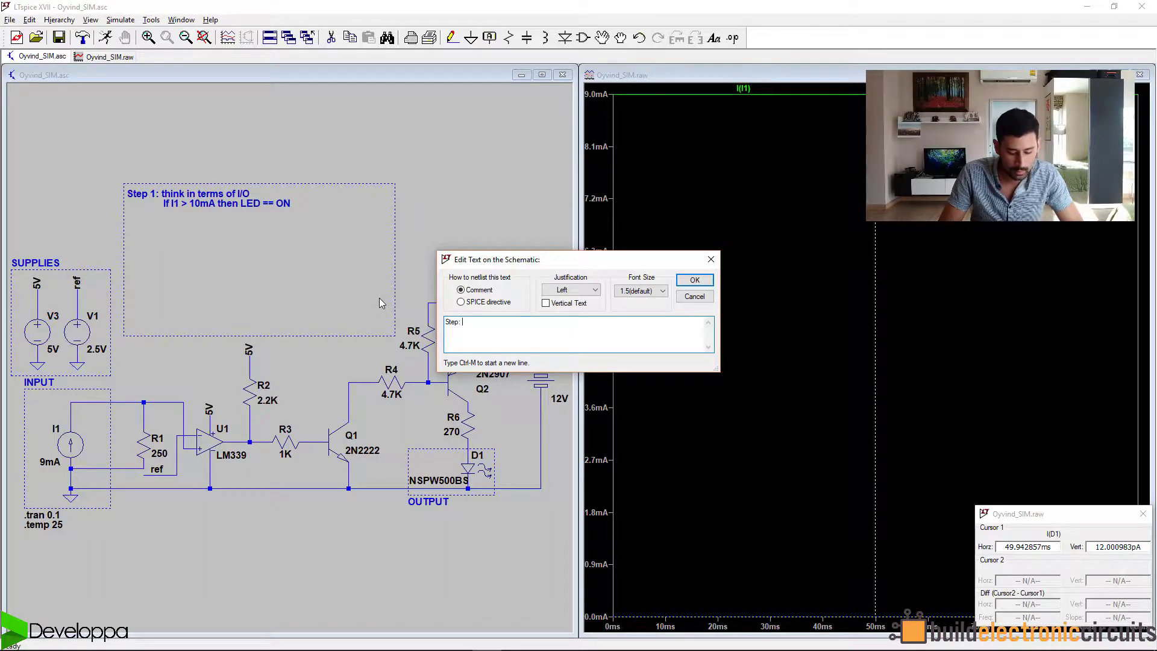
text(divide the circuit in)
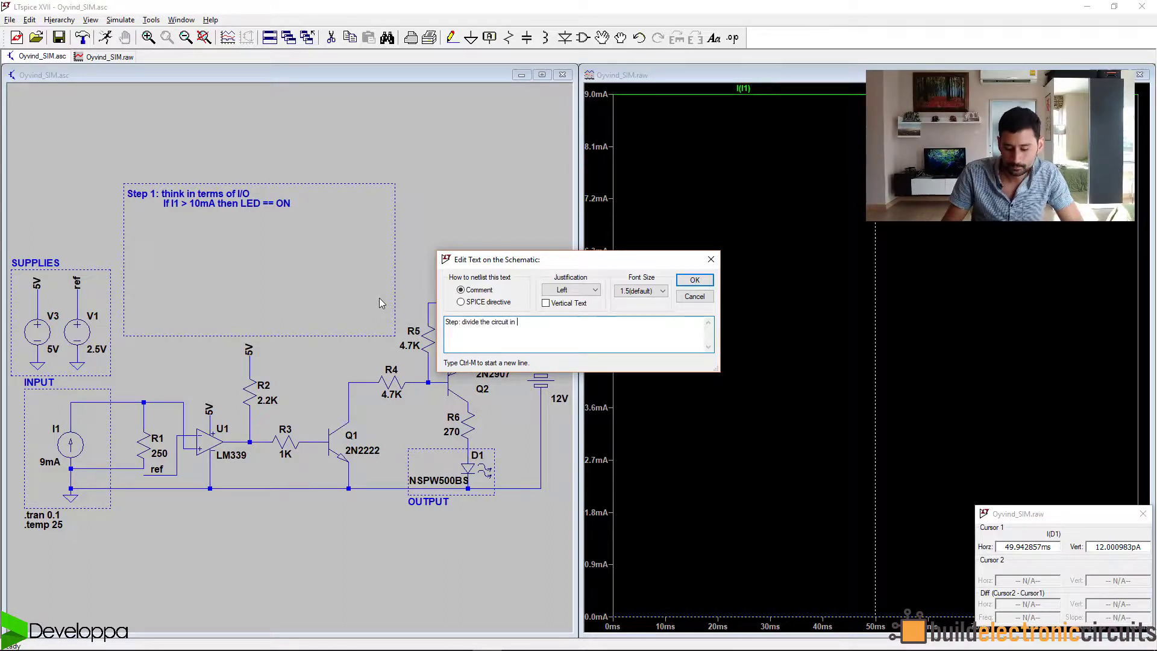
click(693, 280)
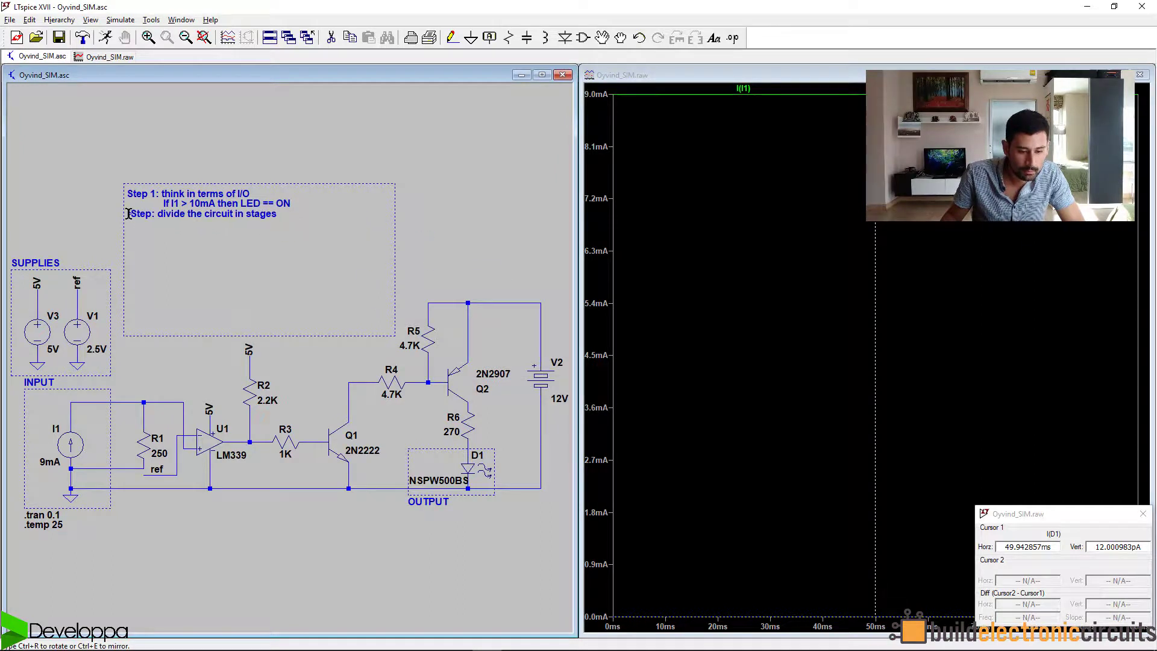
Edit the note to insert '2' after 'Step'.
double_click(200, 213)
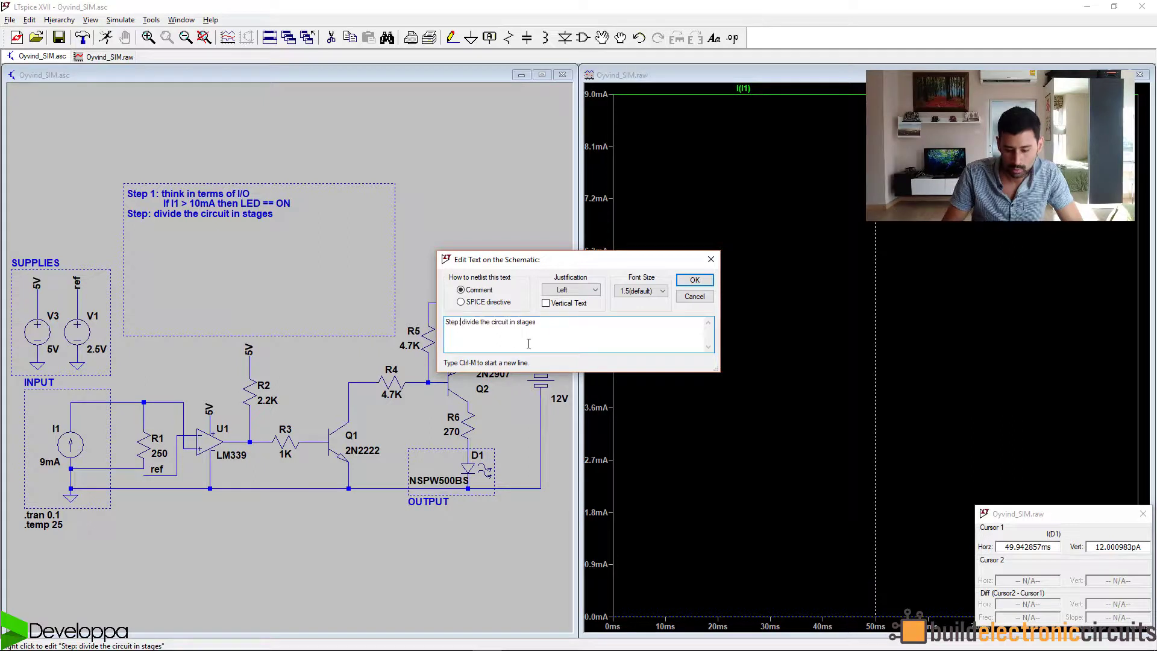
click(695, 279)
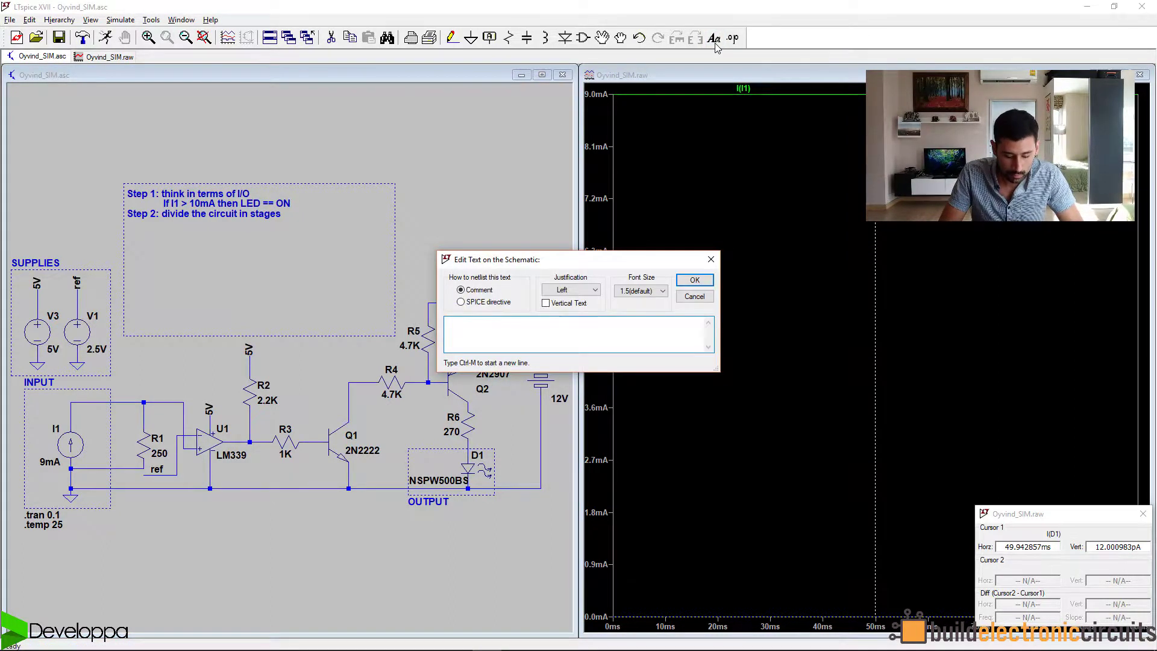
Add 'Conversion, switching, filtering, amp/att' indented under Step 2.
text(Conversion.)
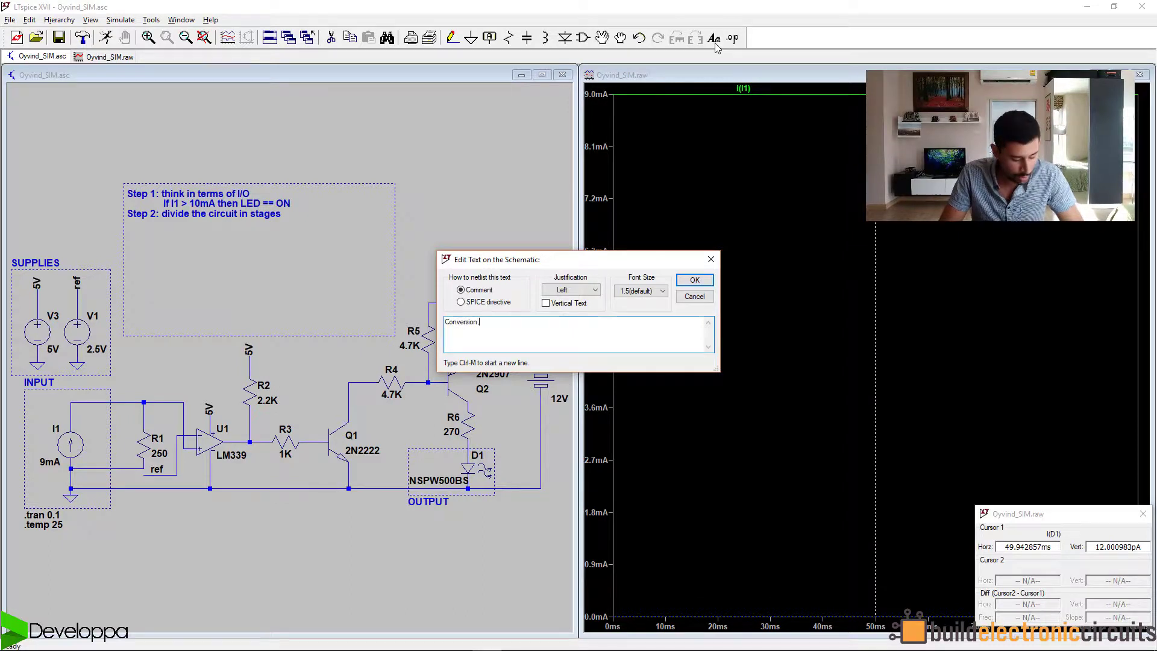
text(switching,)
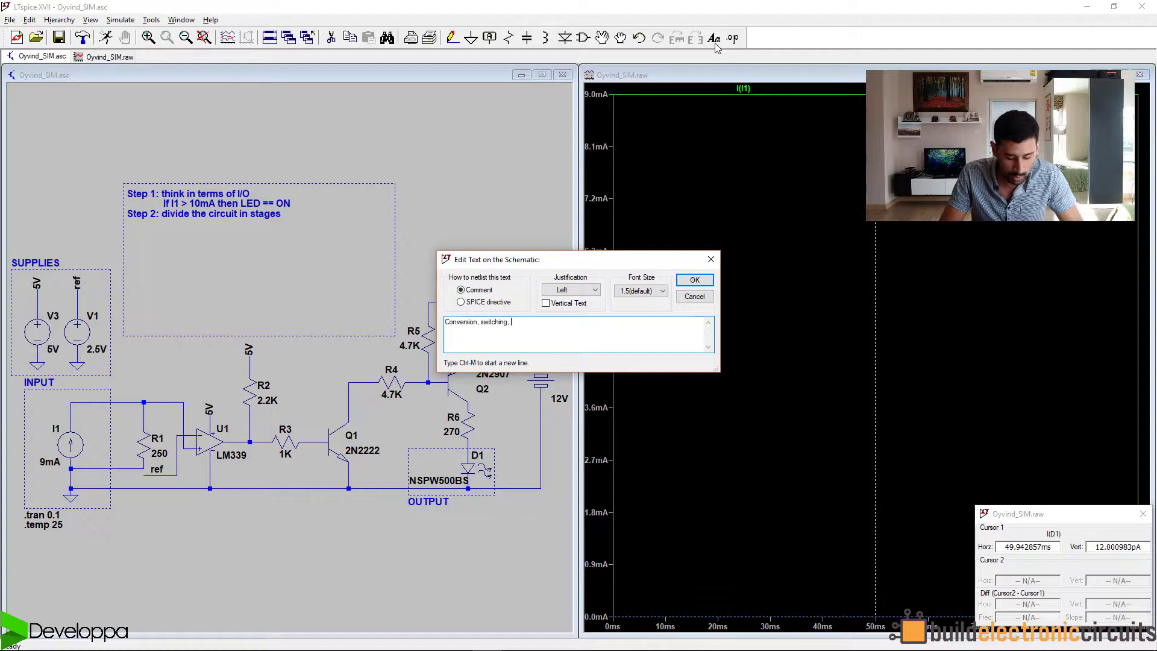
text(filtering,)
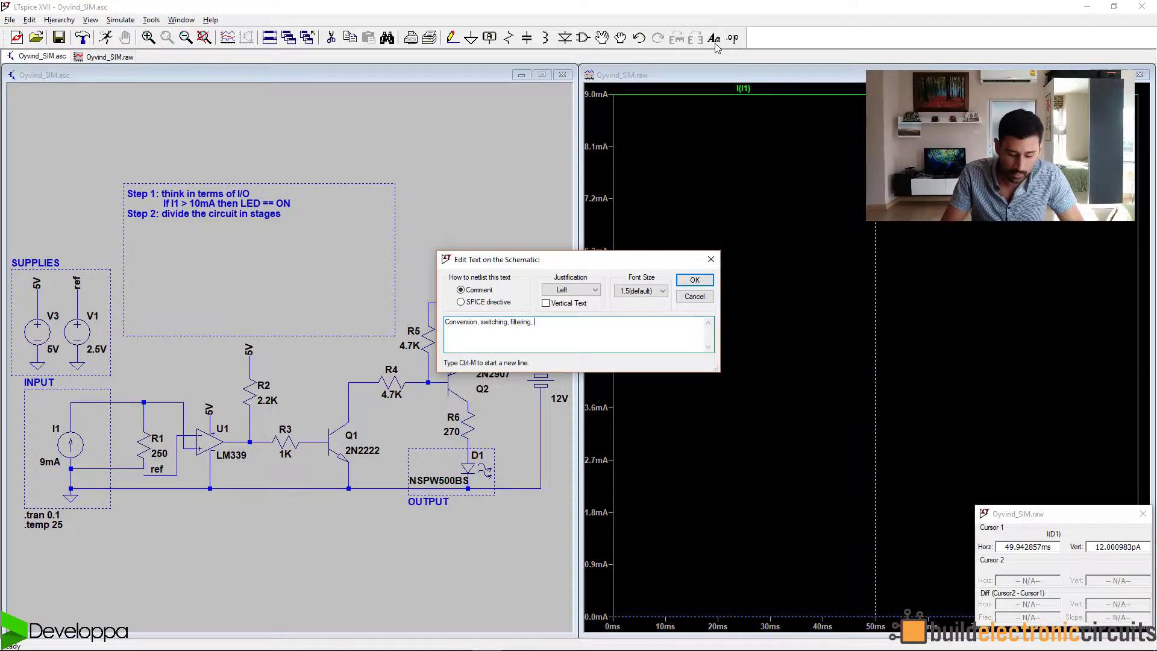
text(amp/att)
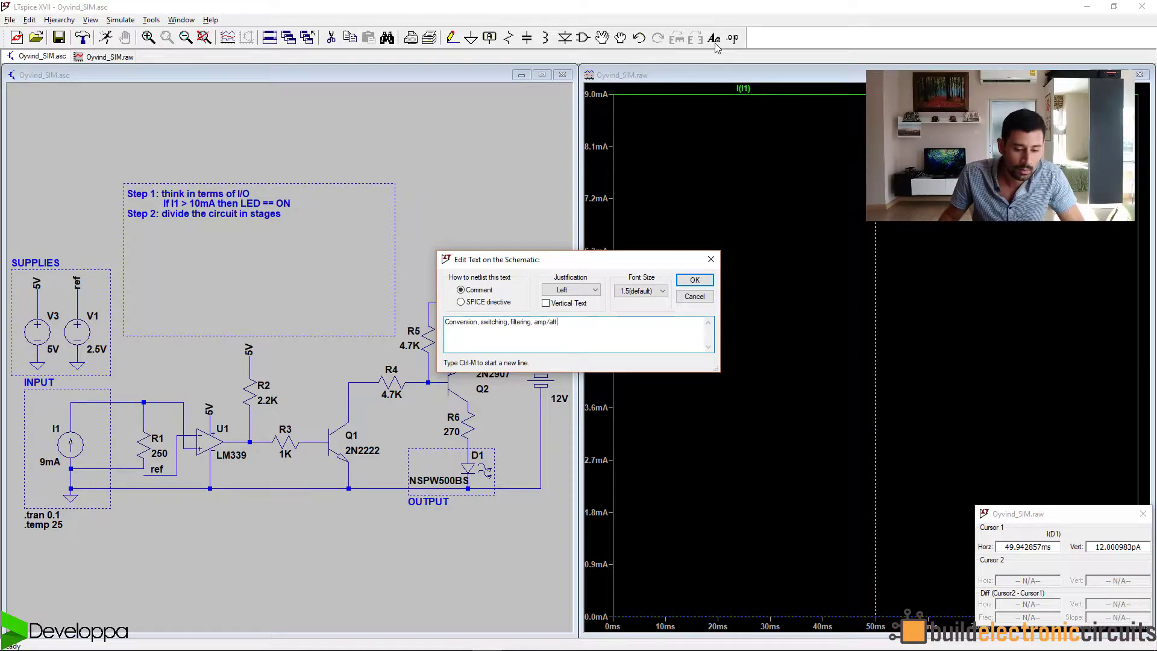
click(693, 280)
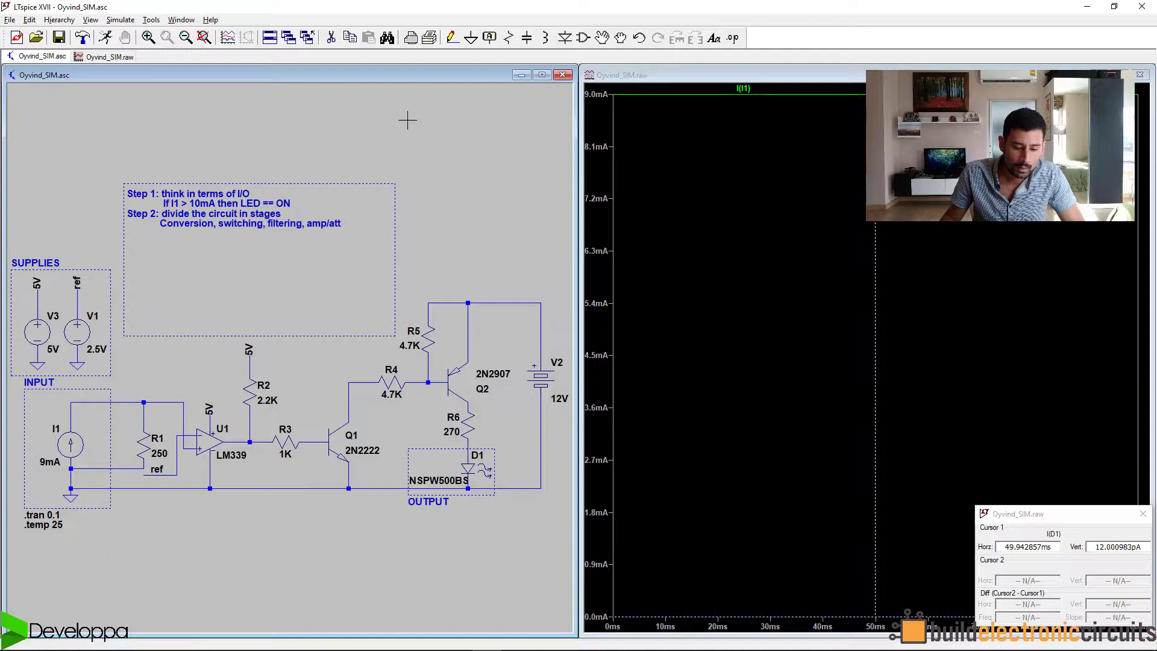
mouse_move(377, 160)
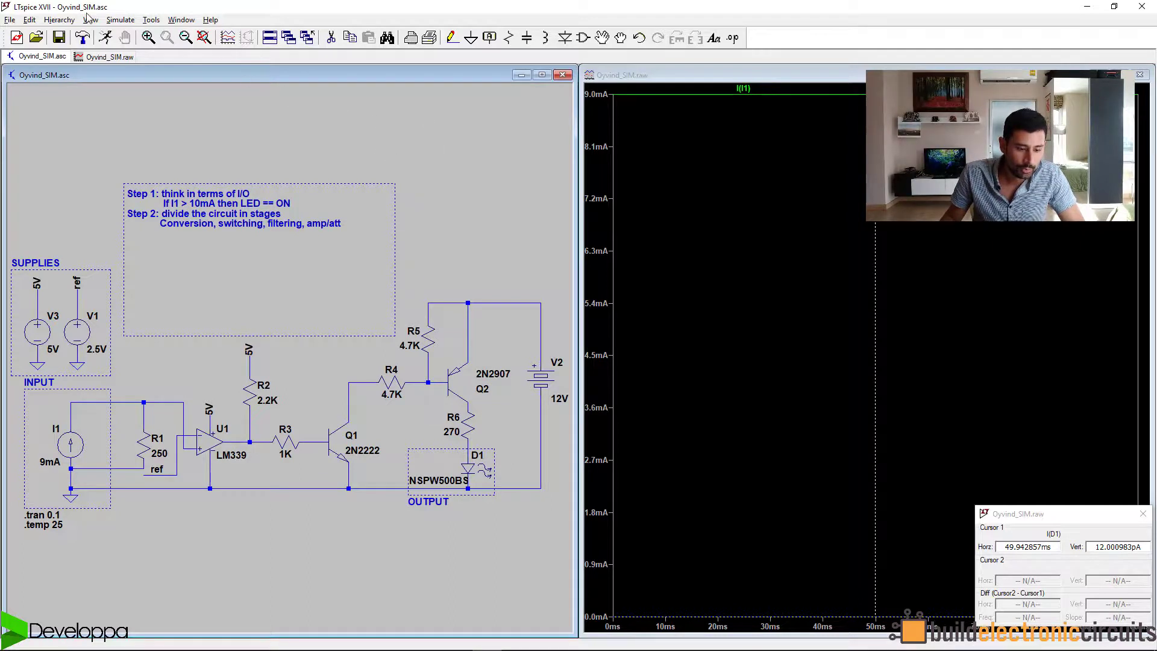
Draw a dashed rectangle around the R1/U1 comparator stage.
click(29, 19)
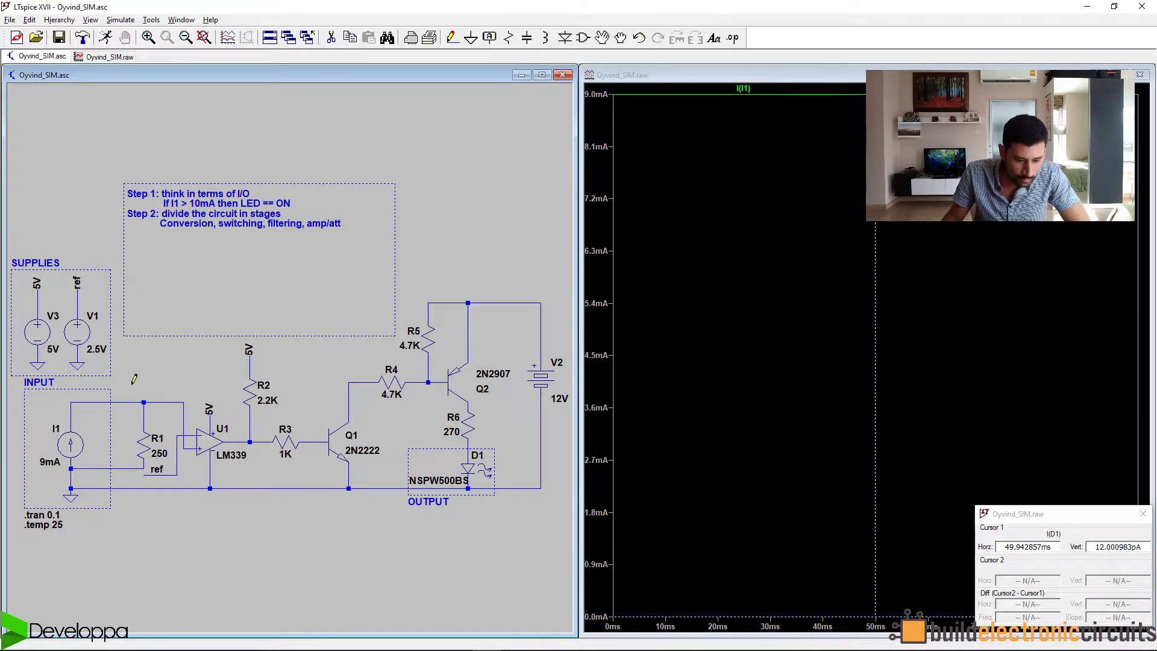
drag(133, 380, 215, 502)
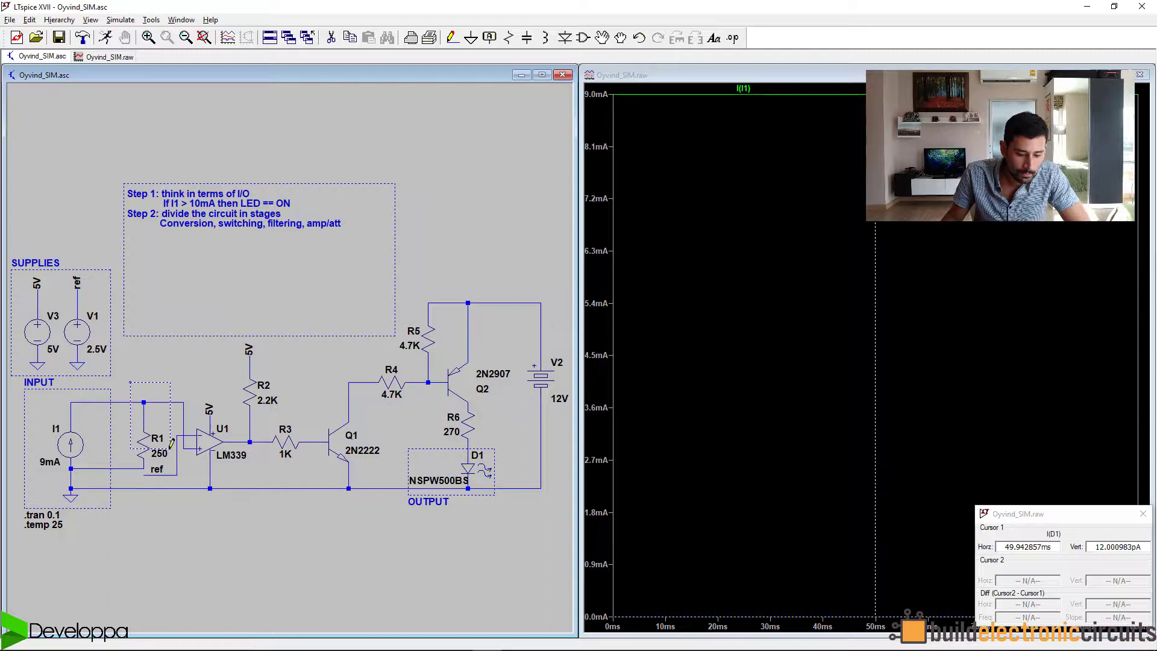
drag(132, 383, 243, 514)
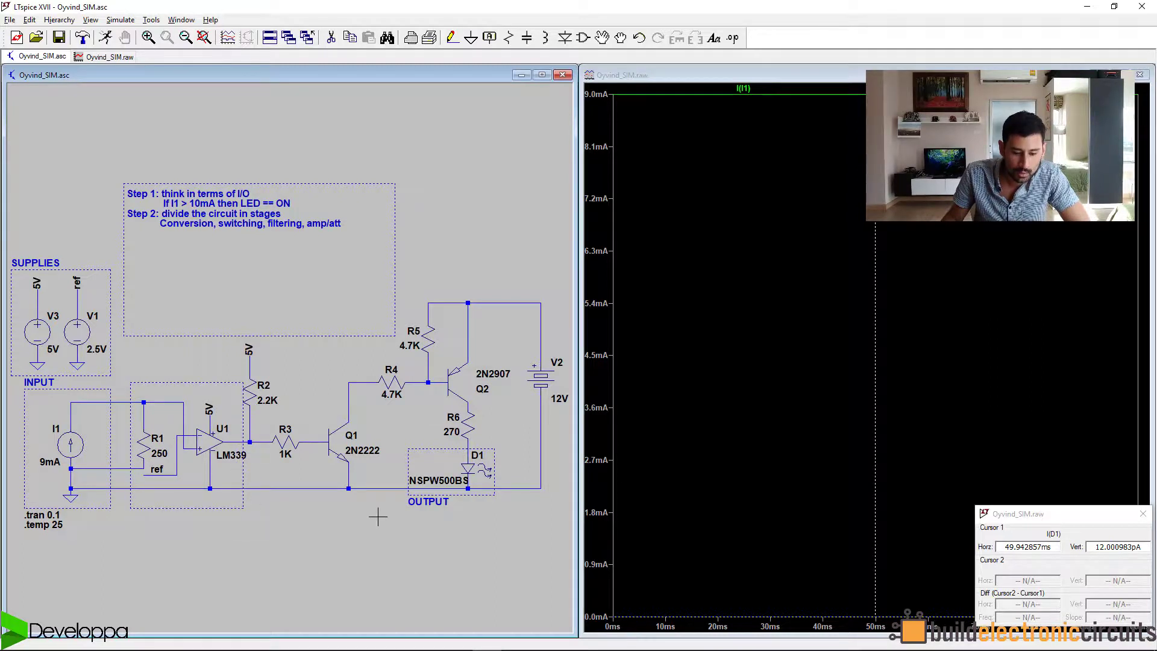
mouse_move(360, 506)
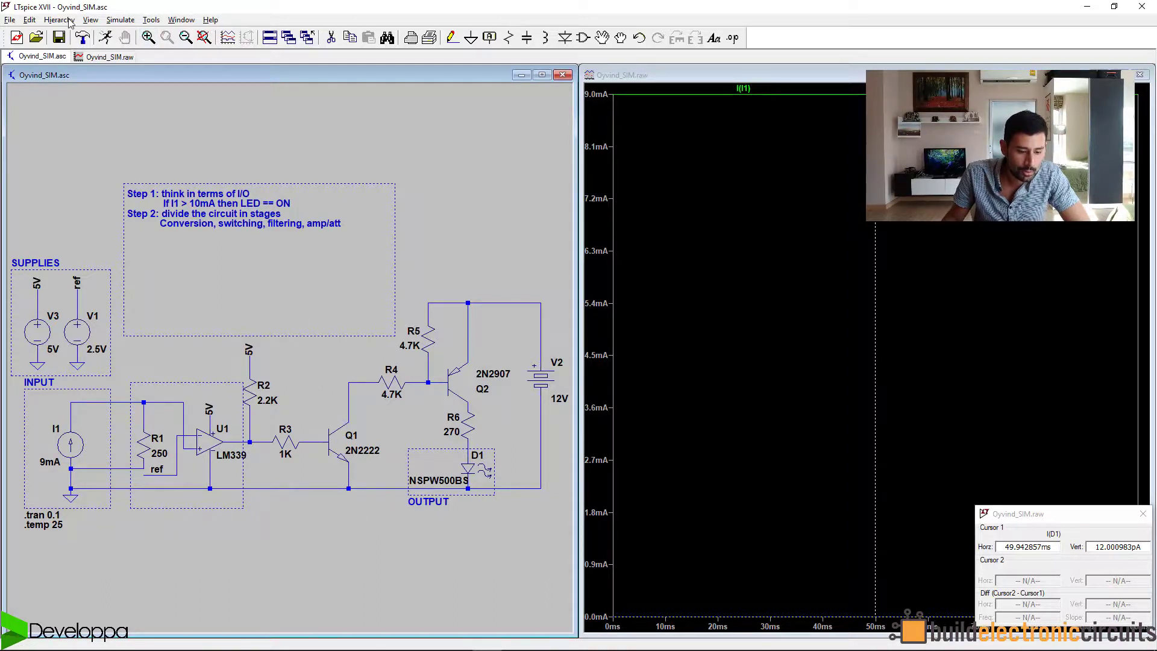
Box the R2/R3/Q1 switching stage and the Q2/D1 output stage.
click(29, 19)
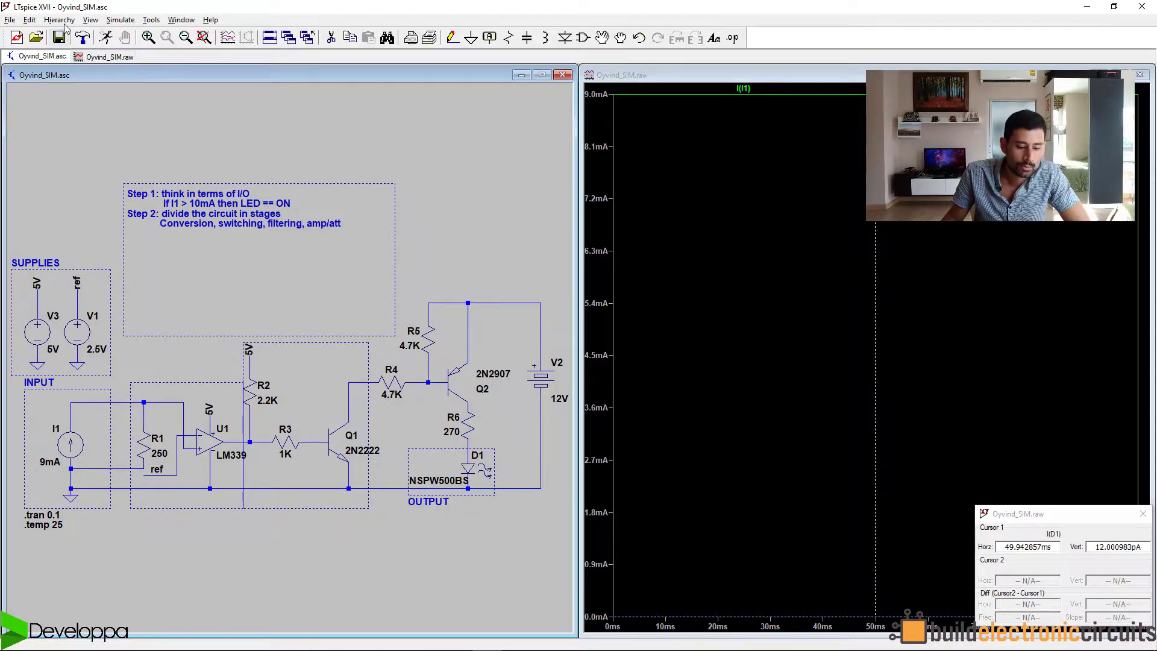
click(29, 20)
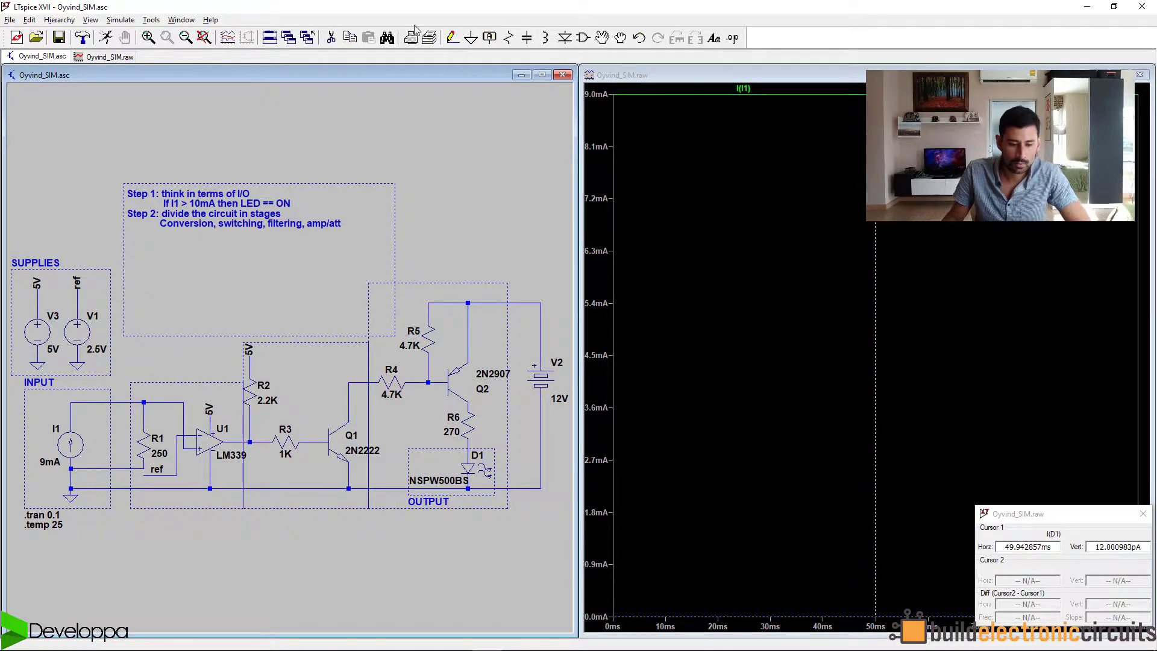
click(713, 38)
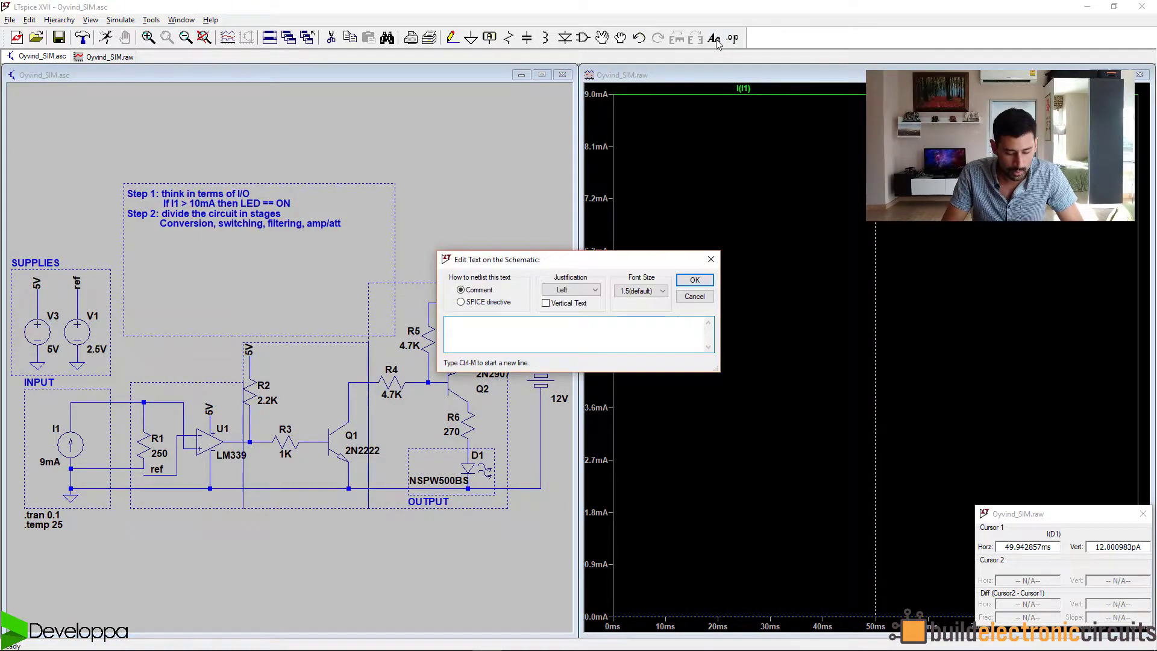
Add the note 'Step 3: analyse each stage' below Step 2.
text(Step 3: analyse each stage)
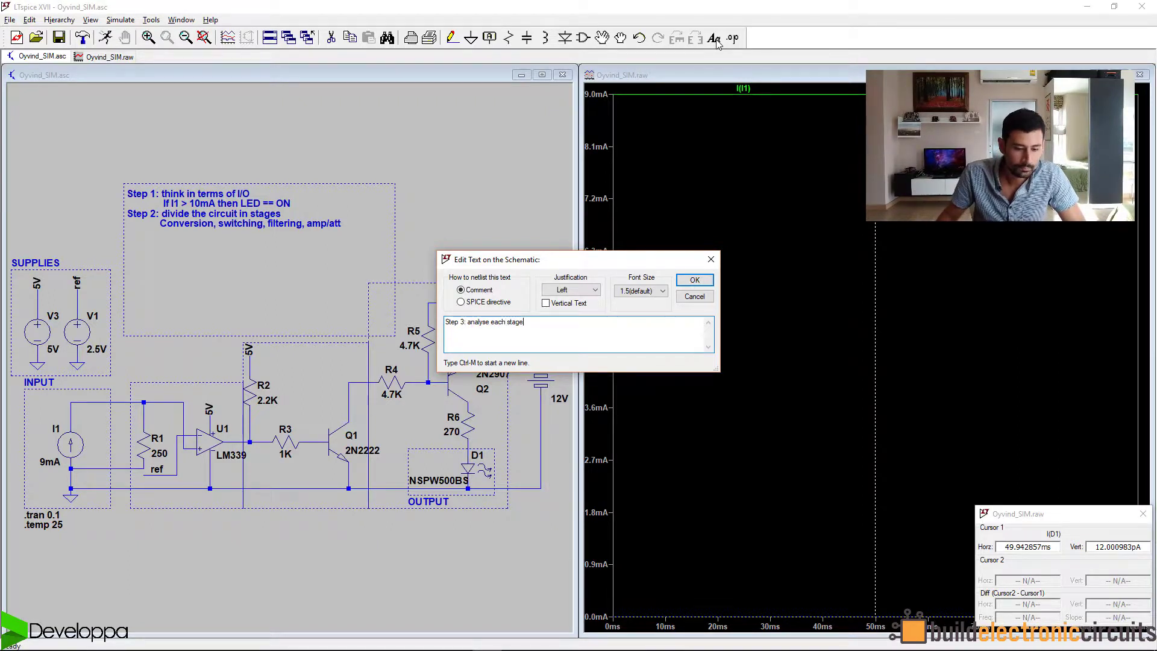
click(694, 279)
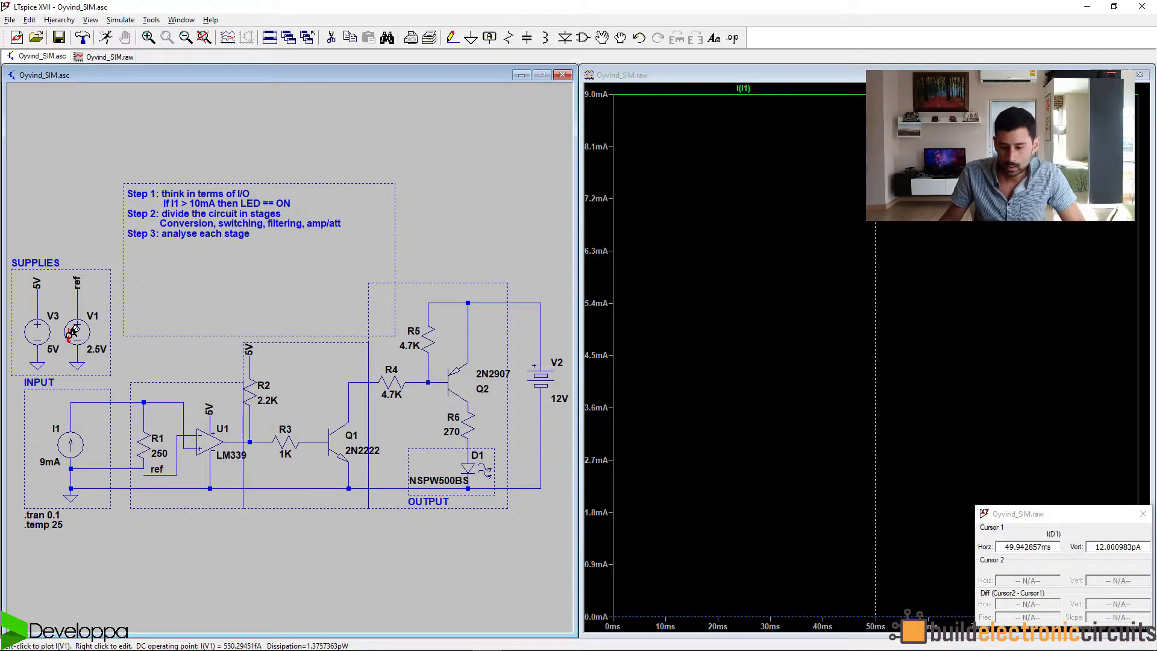
mouse_move(827, 121)
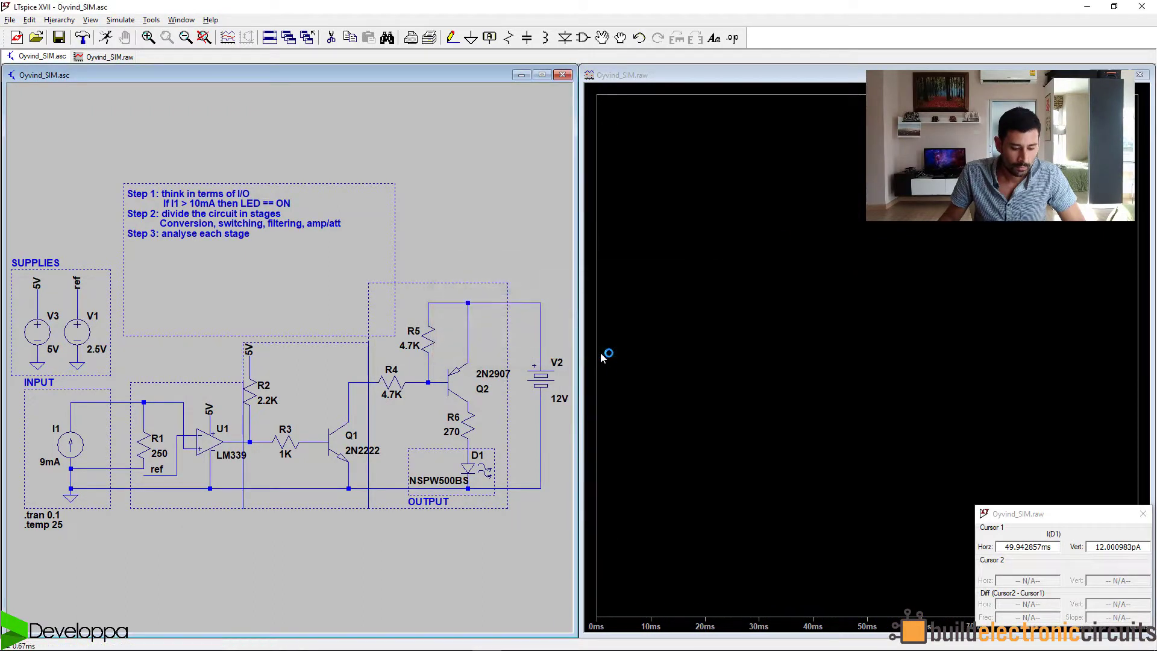
mouse_move(70, 442)
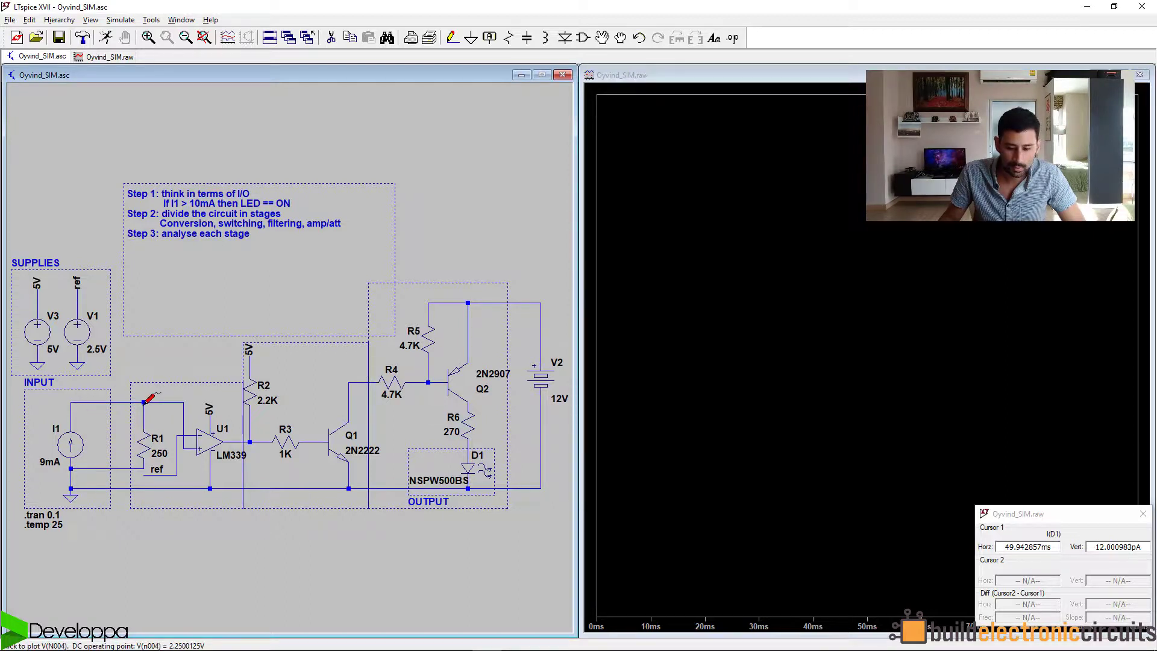
Probe V(n004), set I1's DC value to 10mA, and rerun the simulation.
click(143, 403)
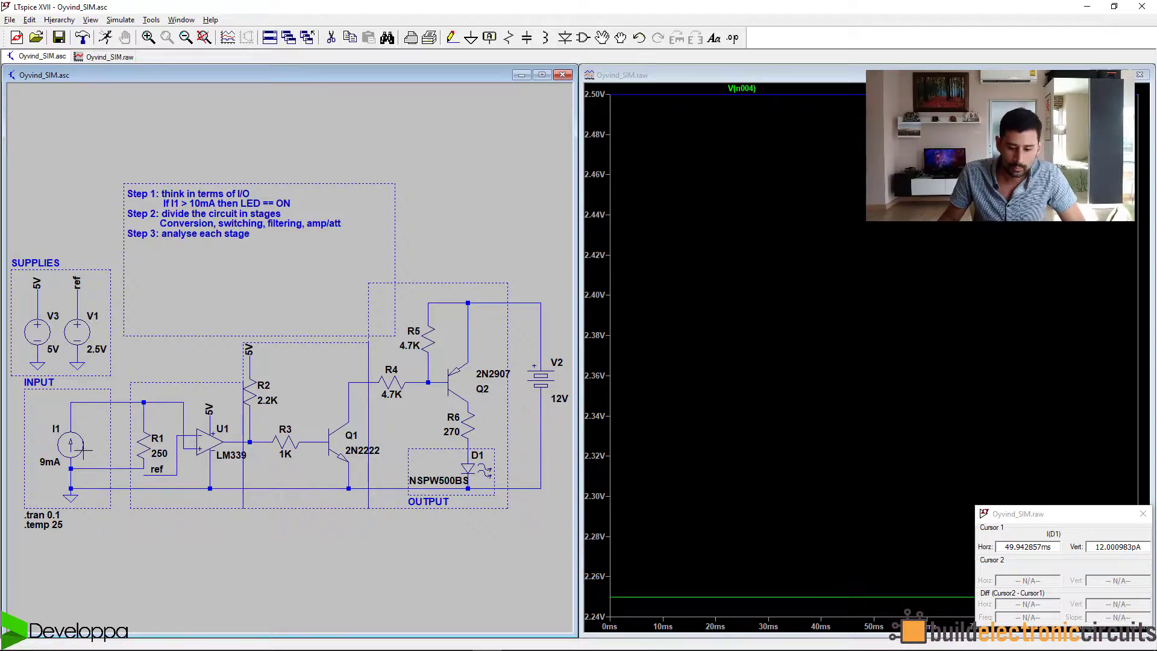
double_click(70, 442)
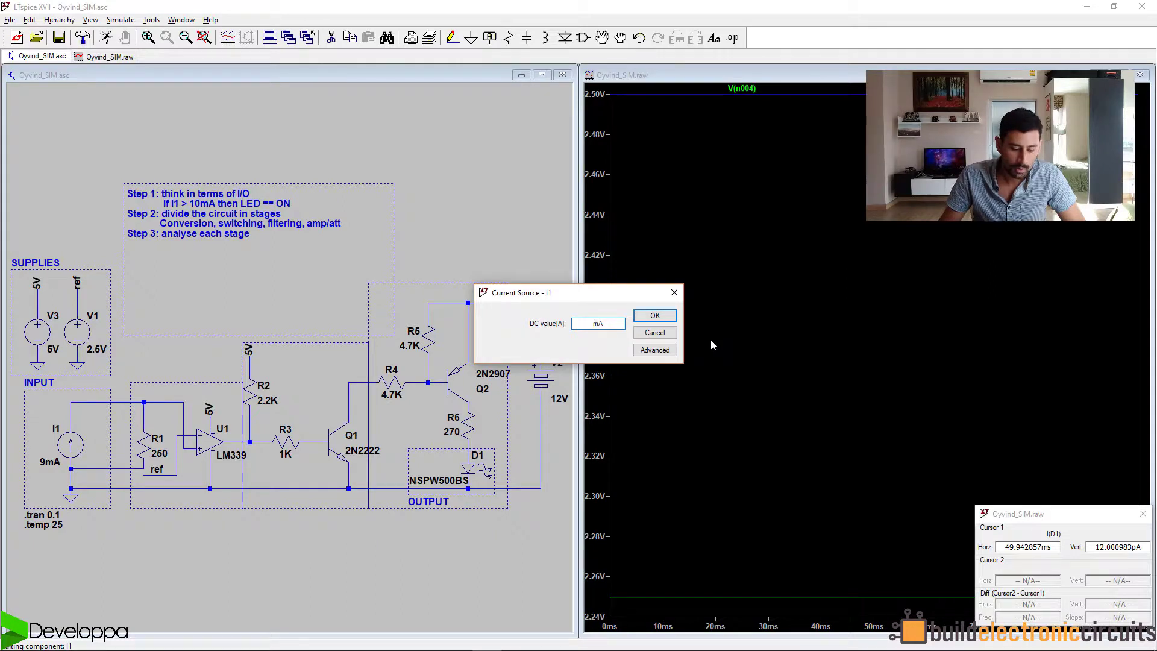
click(653, 314)
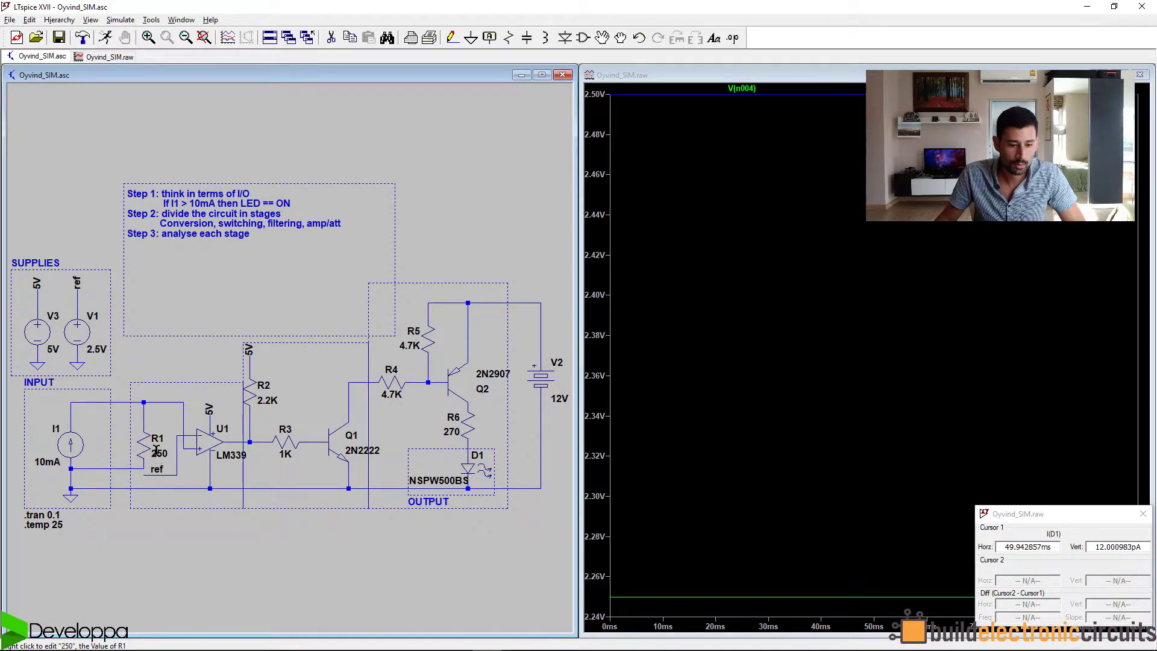
click(106, 38)
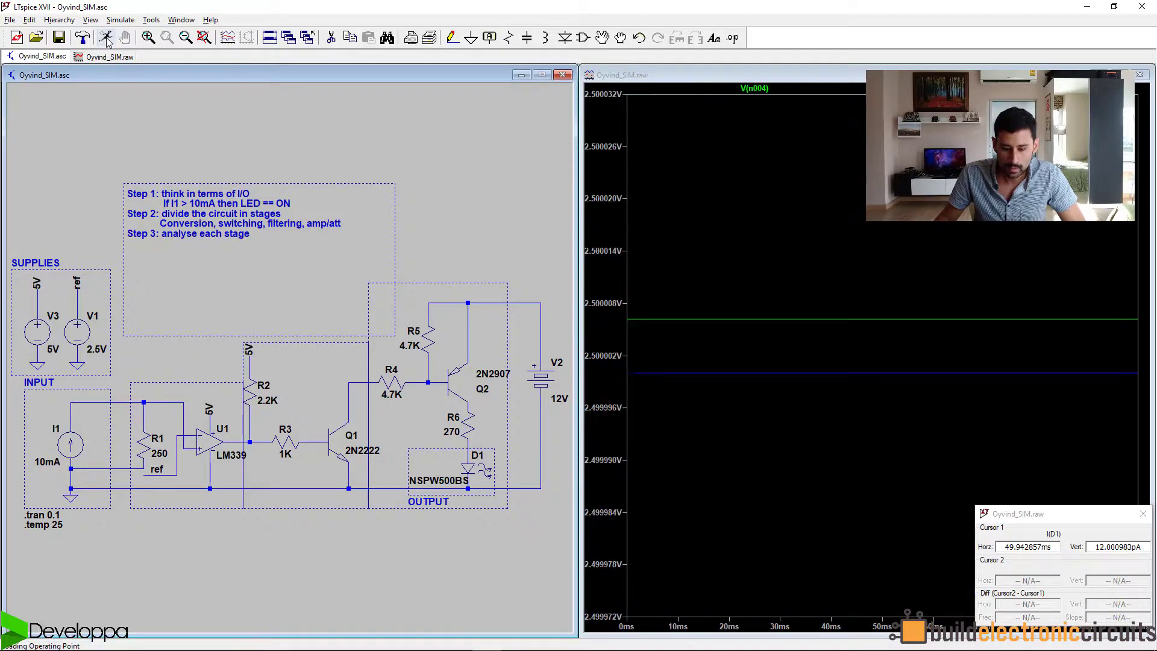
mouse_move(680, 310)
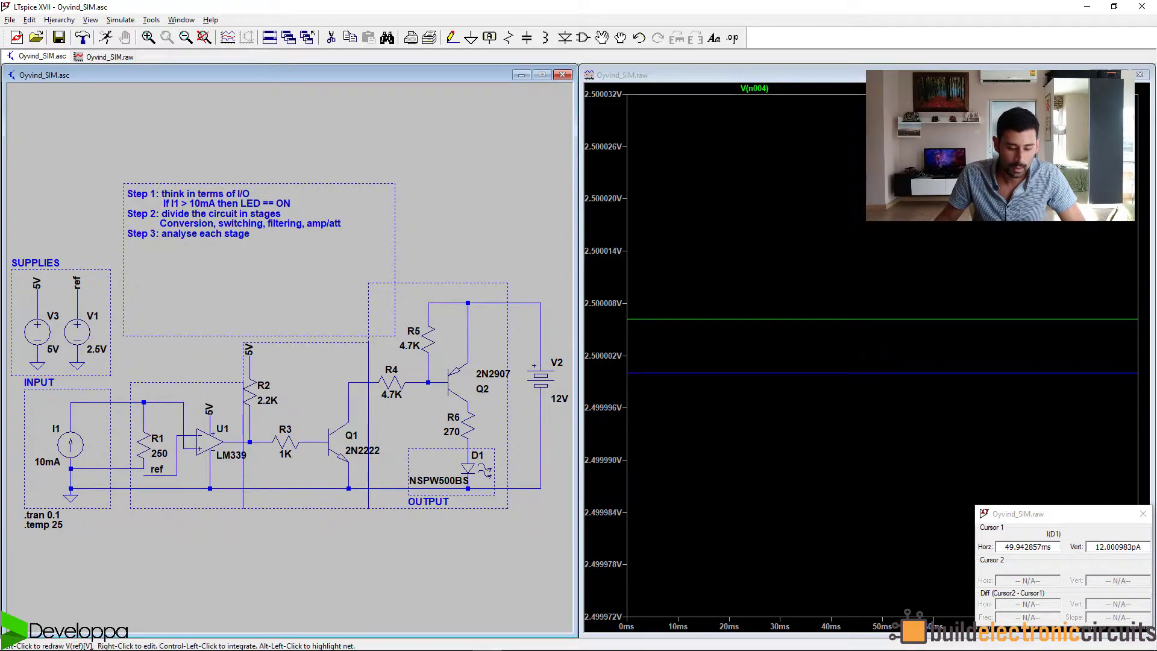
Add the V(ref) trace to compare it with V(n004), both reading near 2.5 V.
click(209, 439)
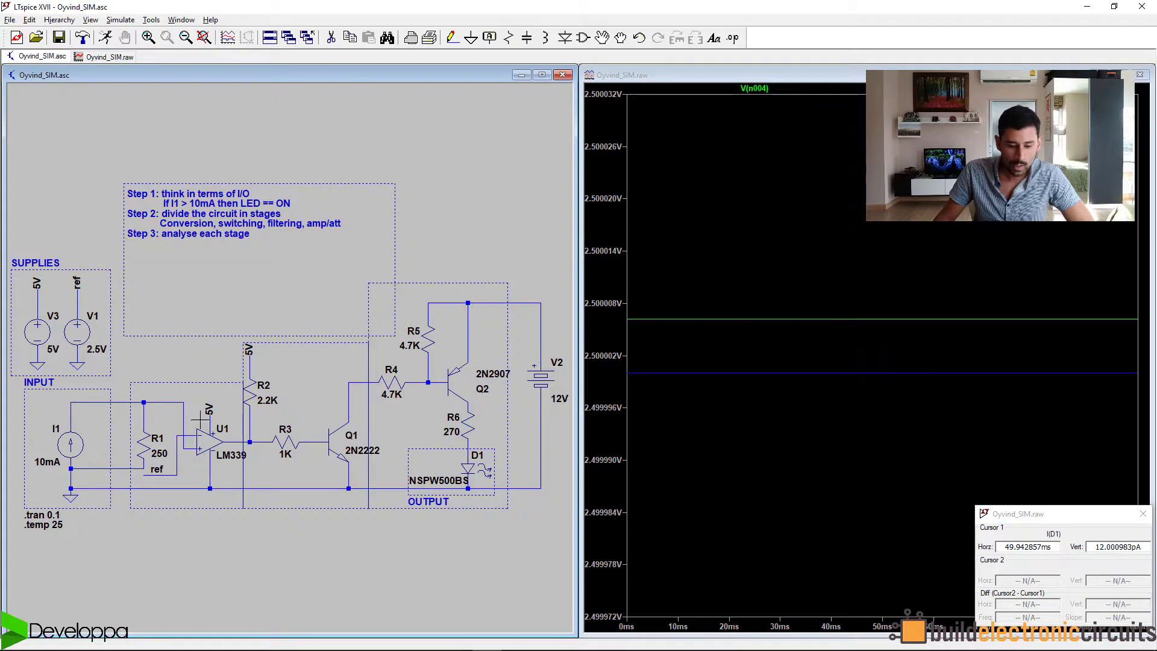
click(210, 443)
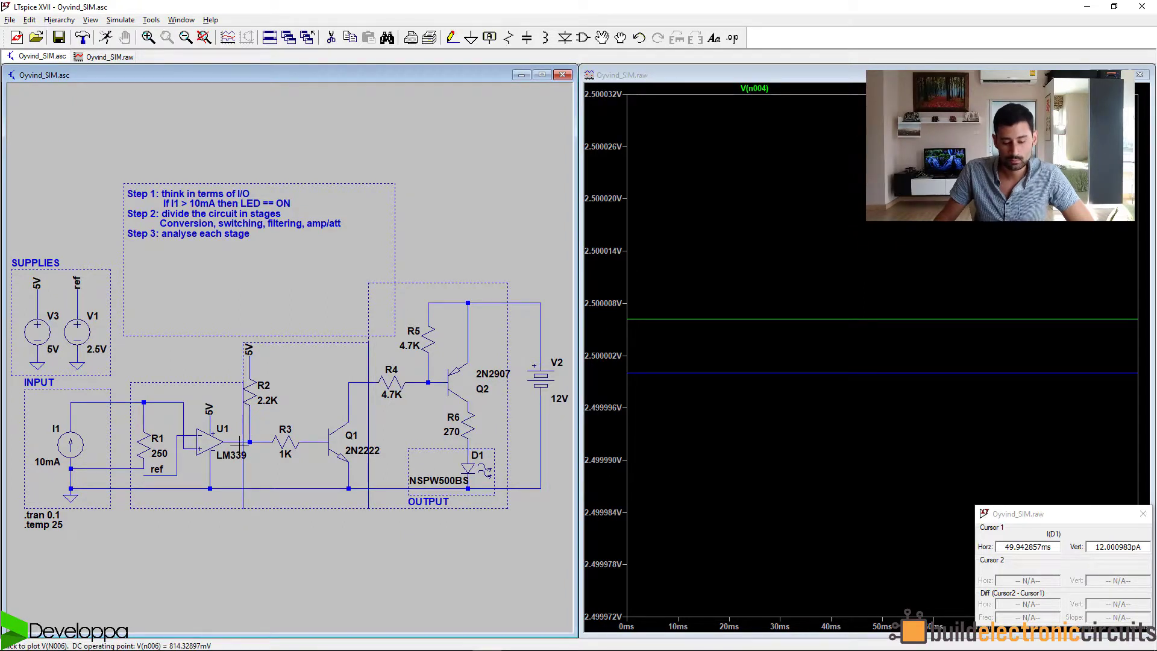
mouse_move(251, 439)
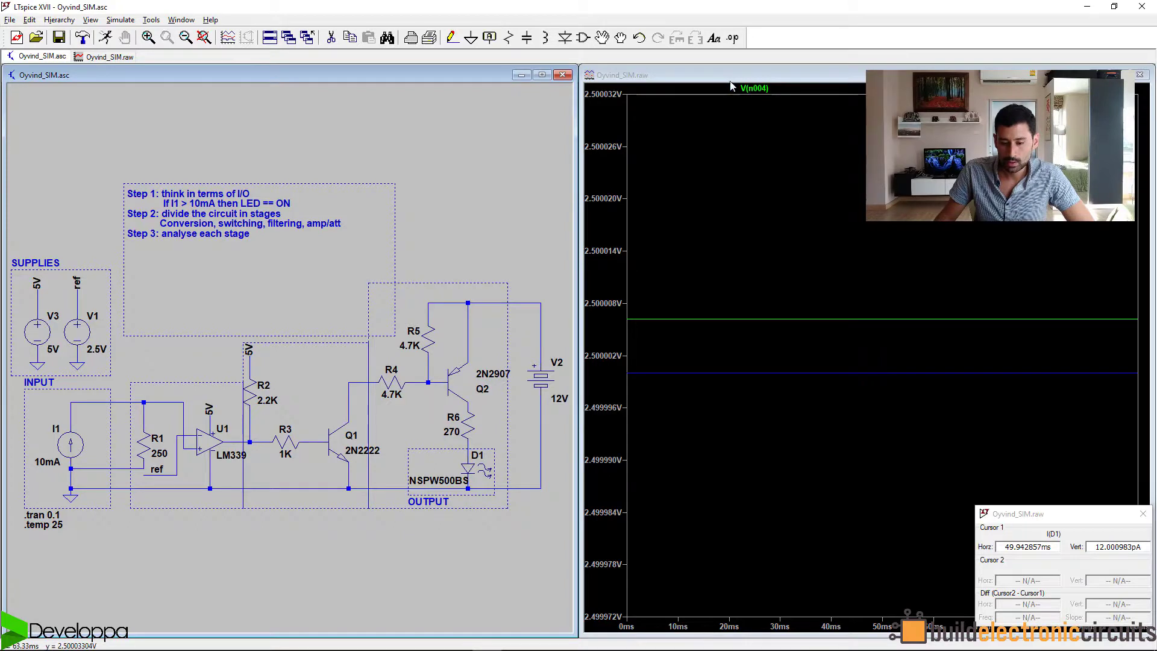
Delete the V(n004) and reference voltage traces from the plot pane.
click(753, 87)
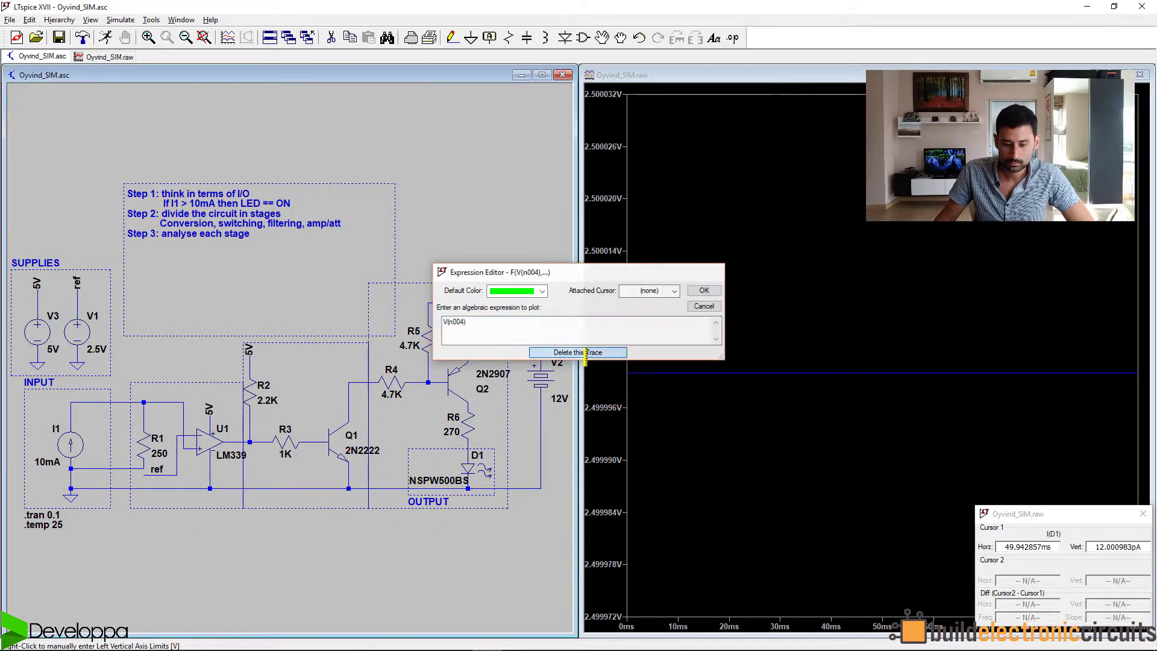
click(578, 352)
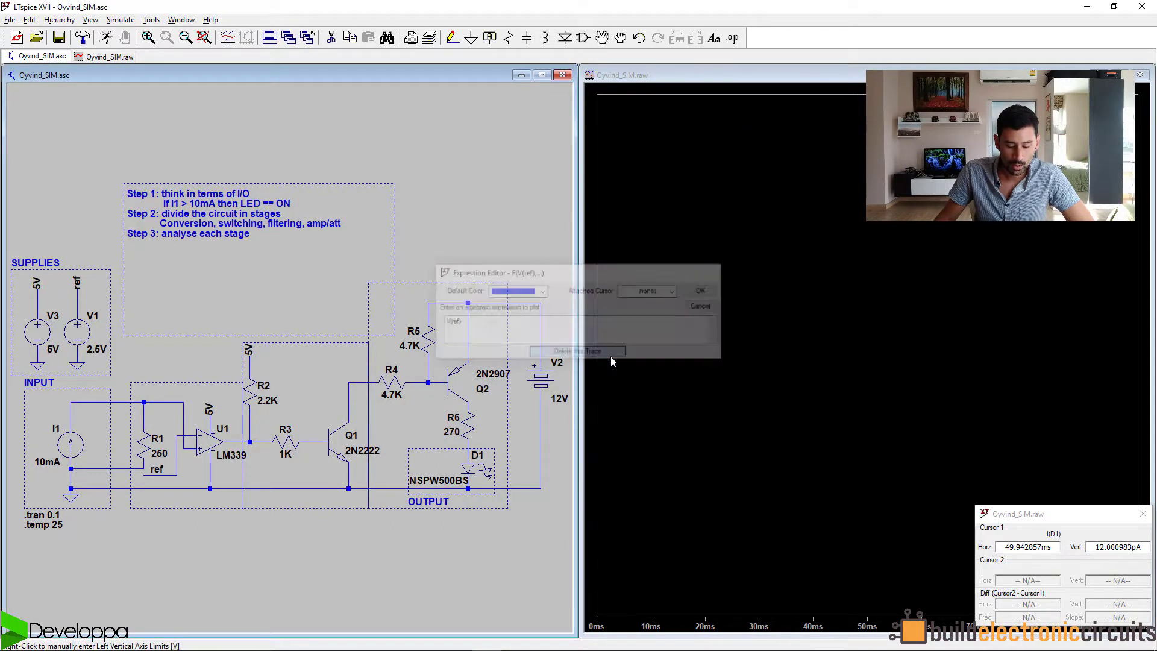
click(699, 305)
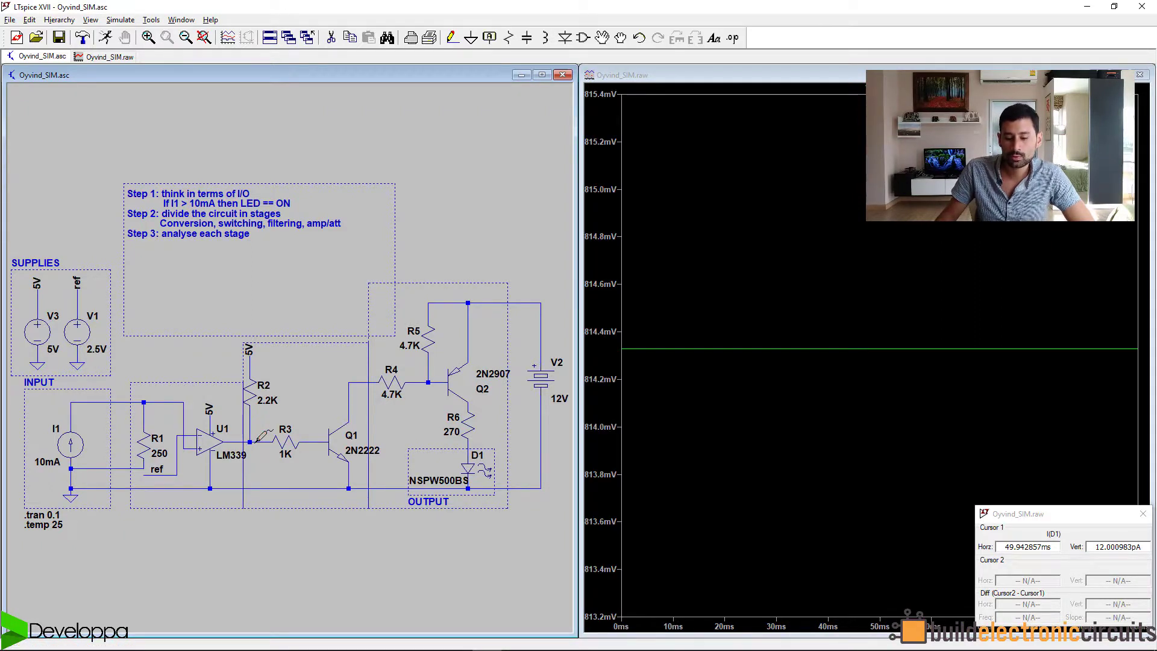
mouse_move(631, 351)
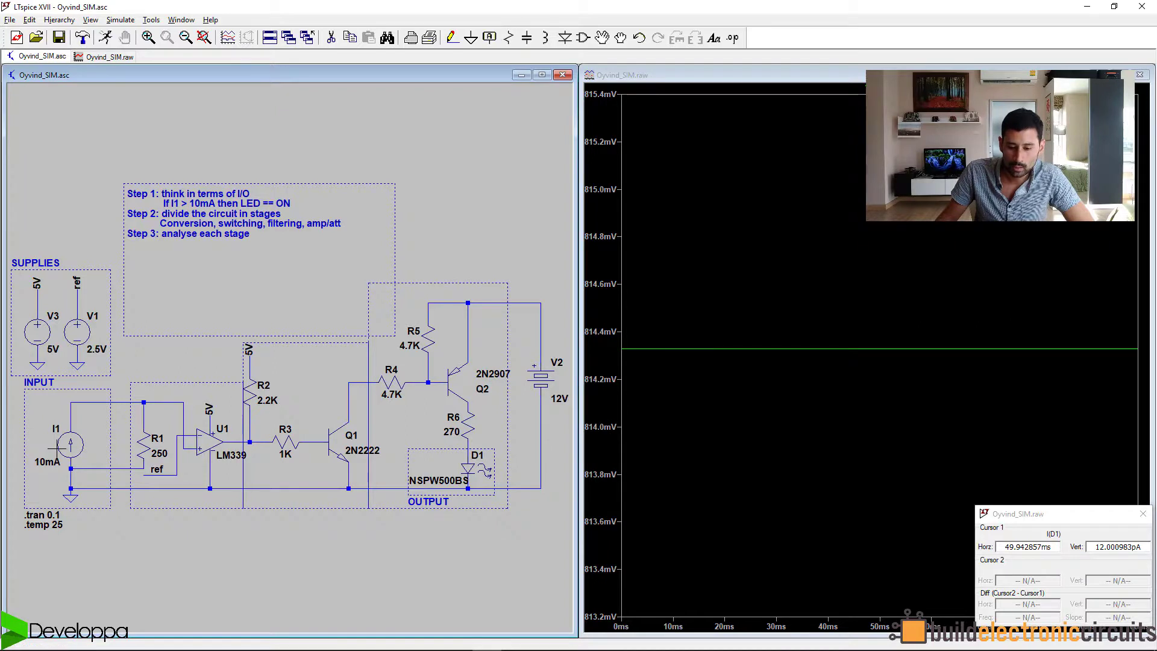
Set I1 to 0mA to see the output near 82 mV, then enter 10mA for I1 again.
double_click(69, 442)
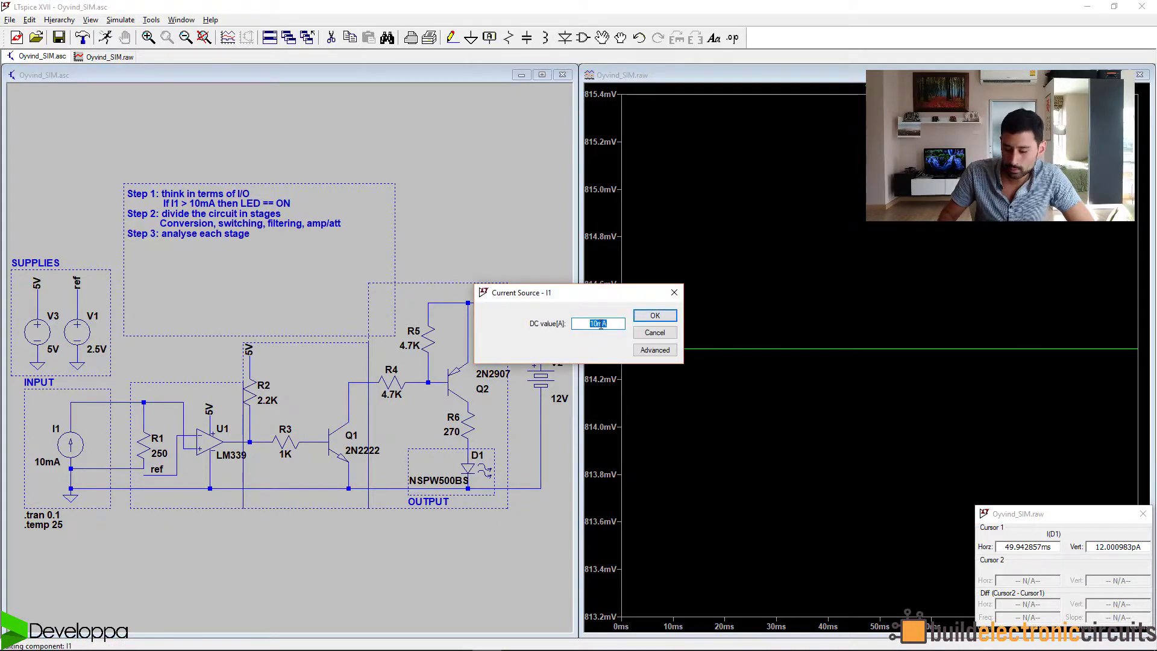
click(653, 315)
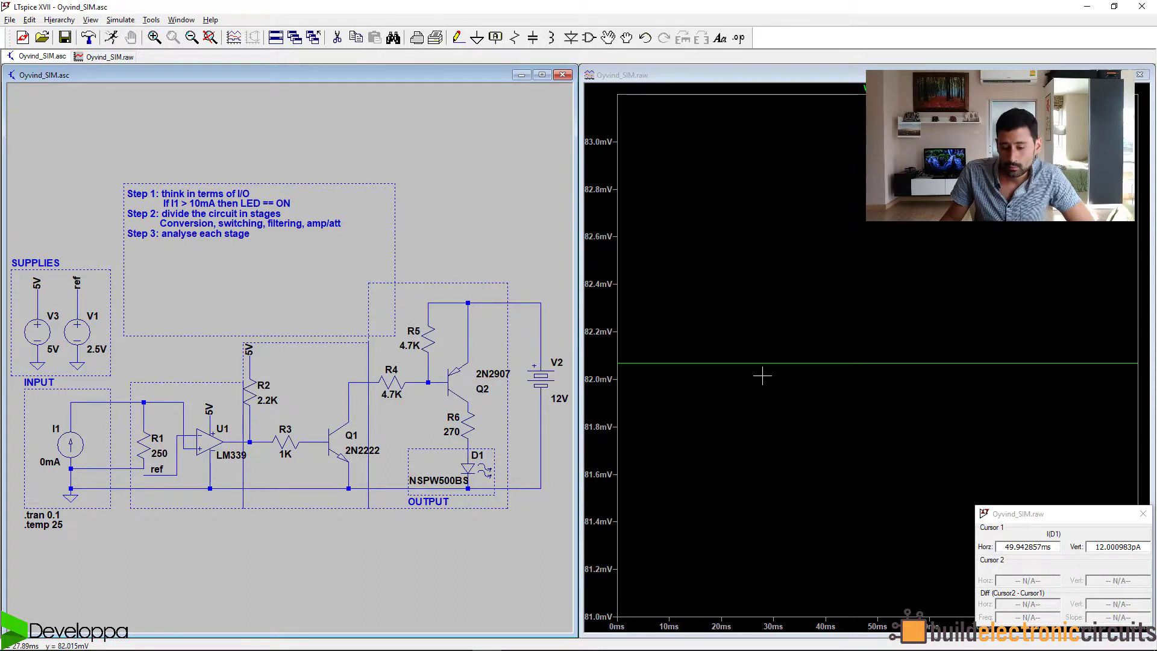
mouse_move(648, 376)
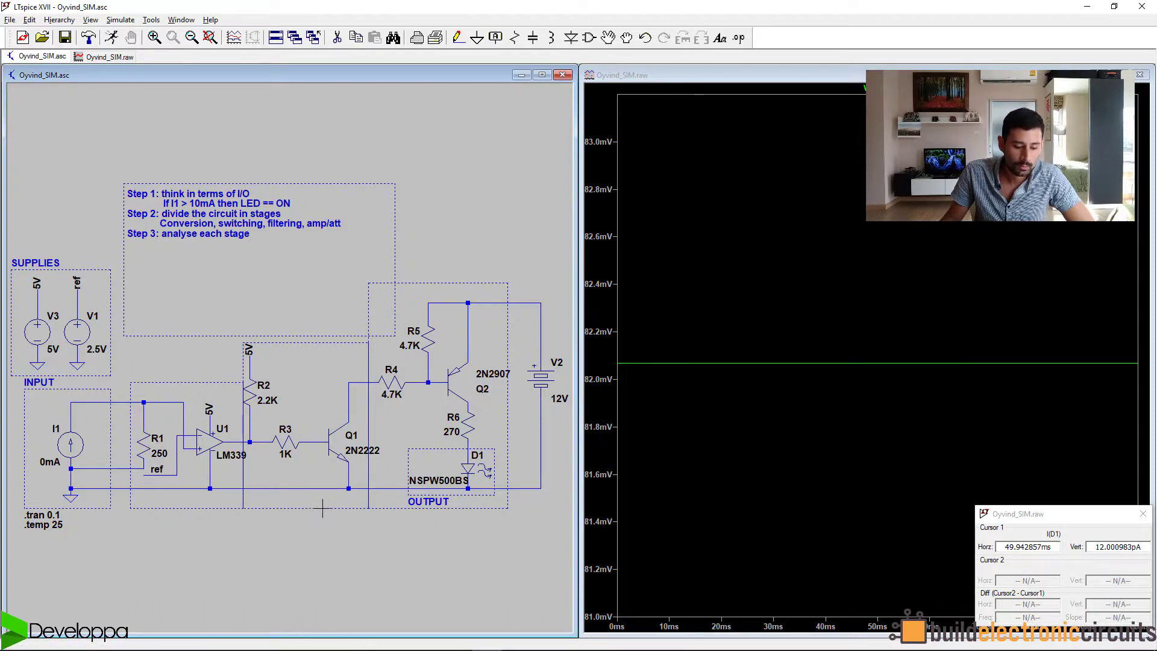
double_click(70, 442)
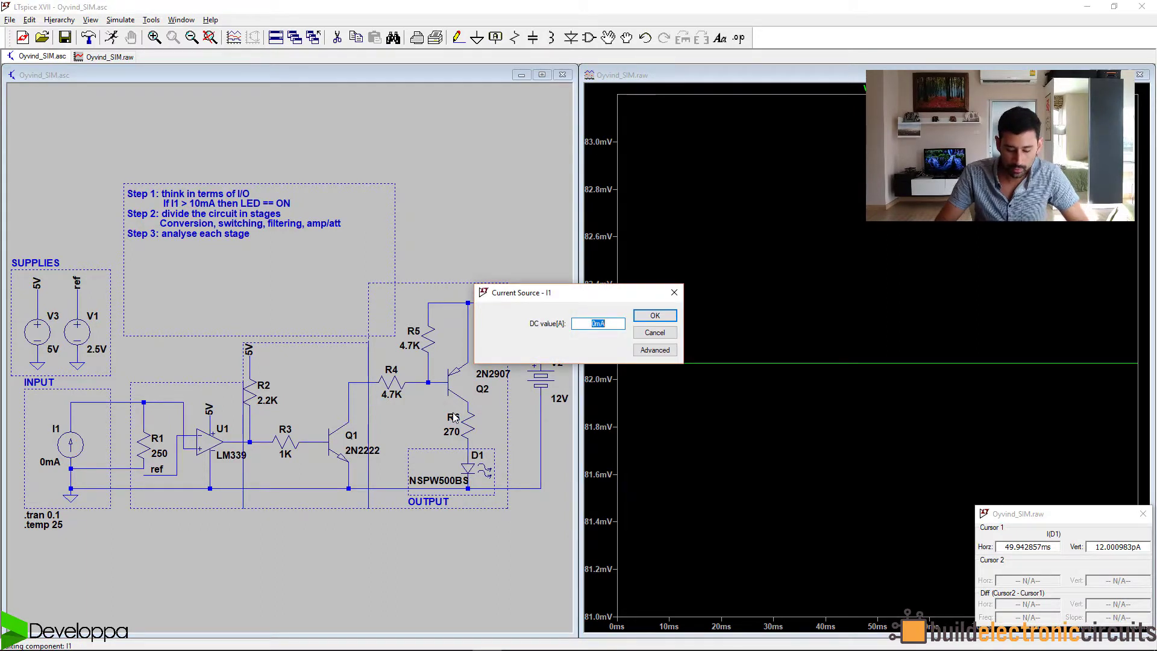
text(10Ma)
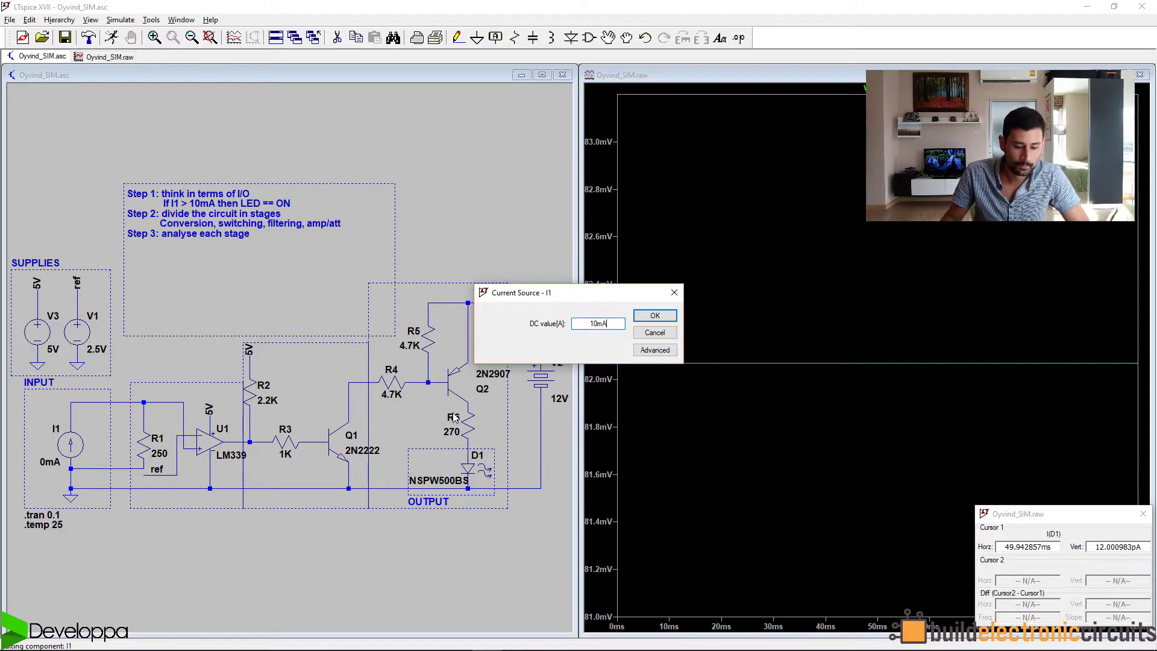
Confirm I1 at 10mA so the output trace returns to about 814 mV.
click(653, 315)
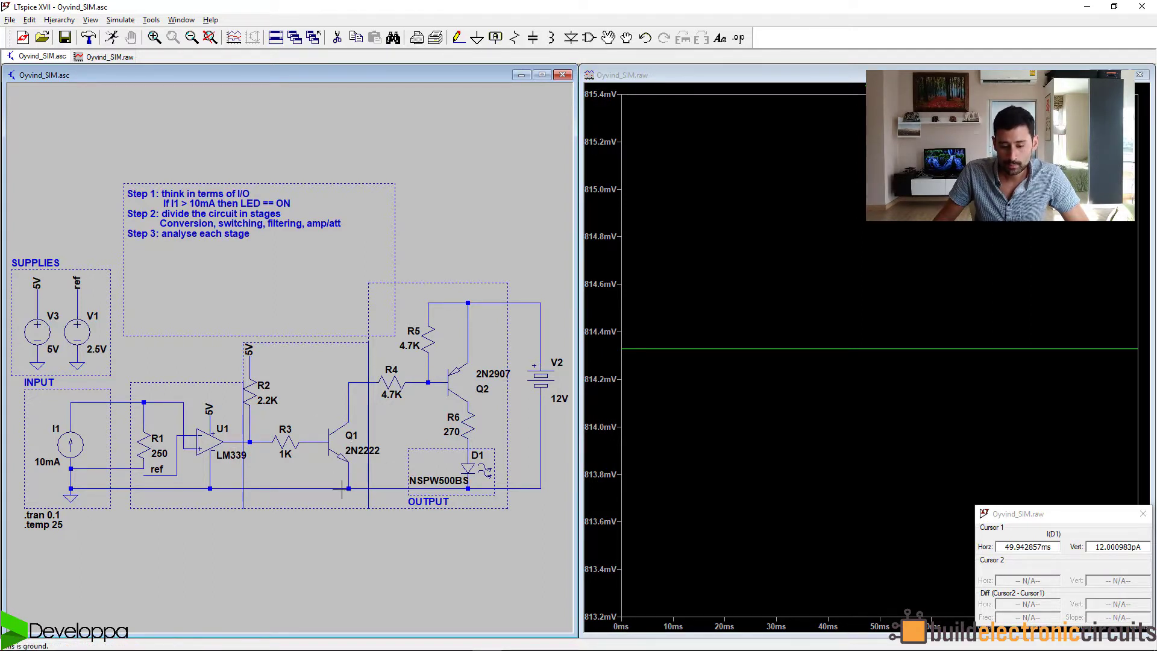
mouse_move(471, 387)
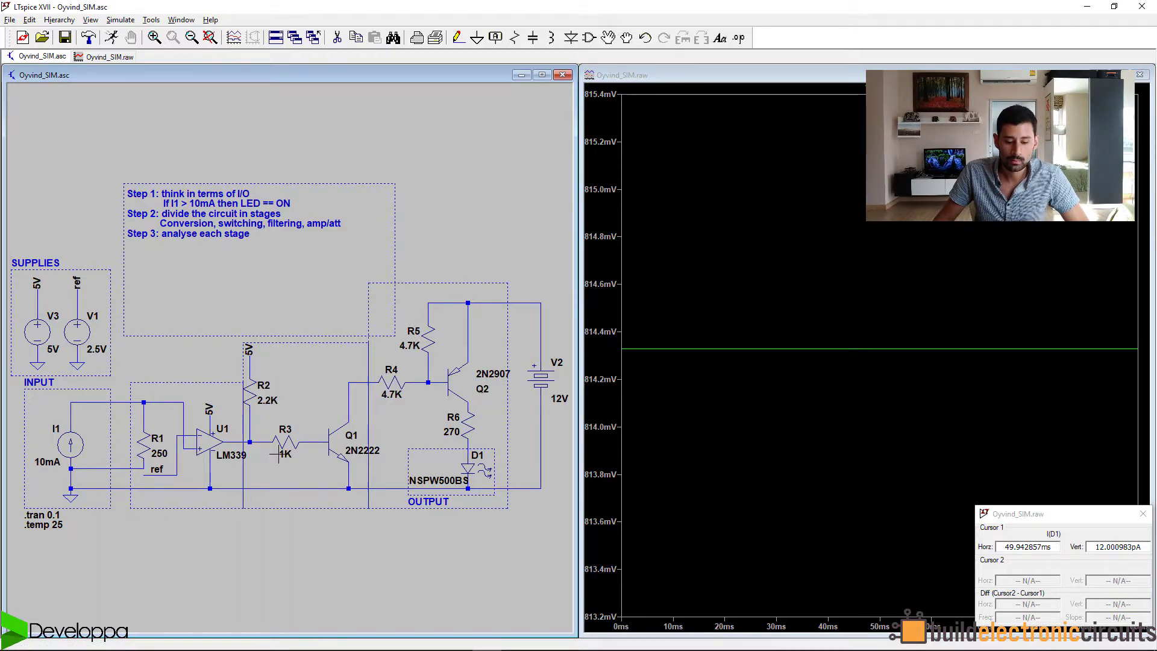
mouse_move(352, 447)
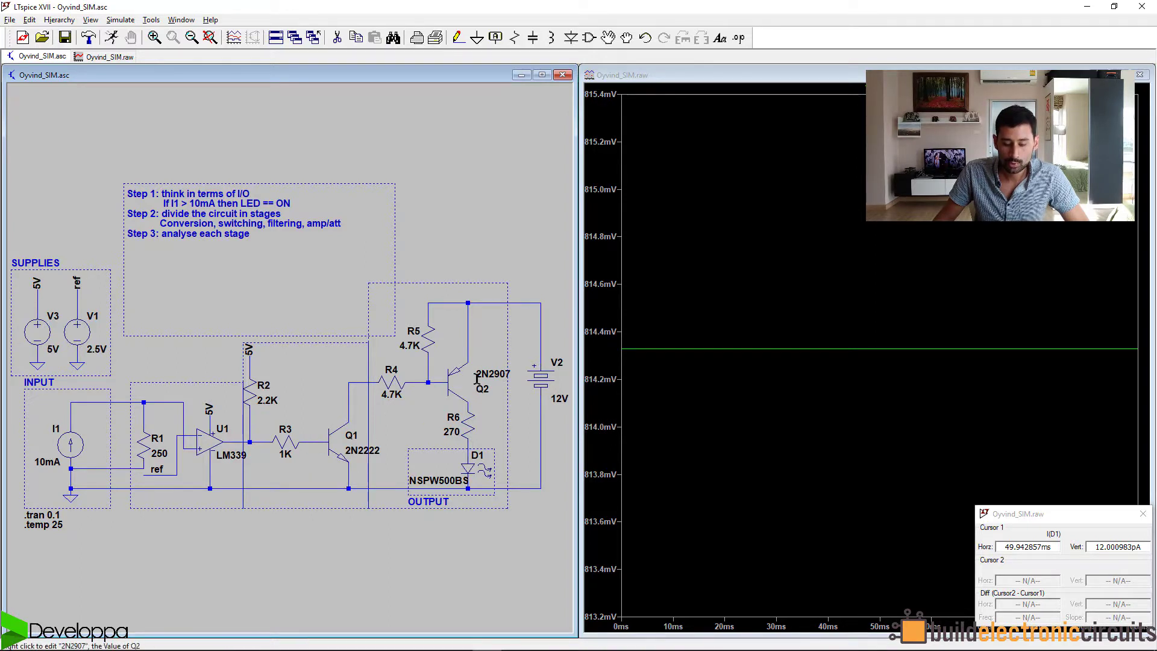
mouse_move(481, 390)
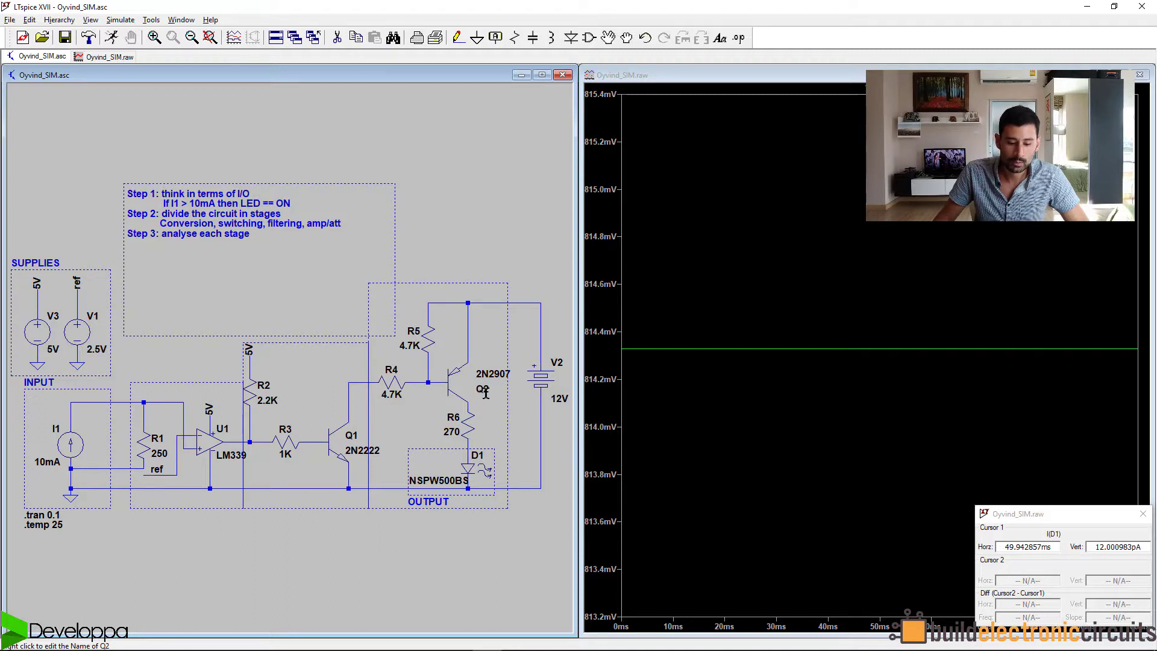
mouse_move(321, 432)
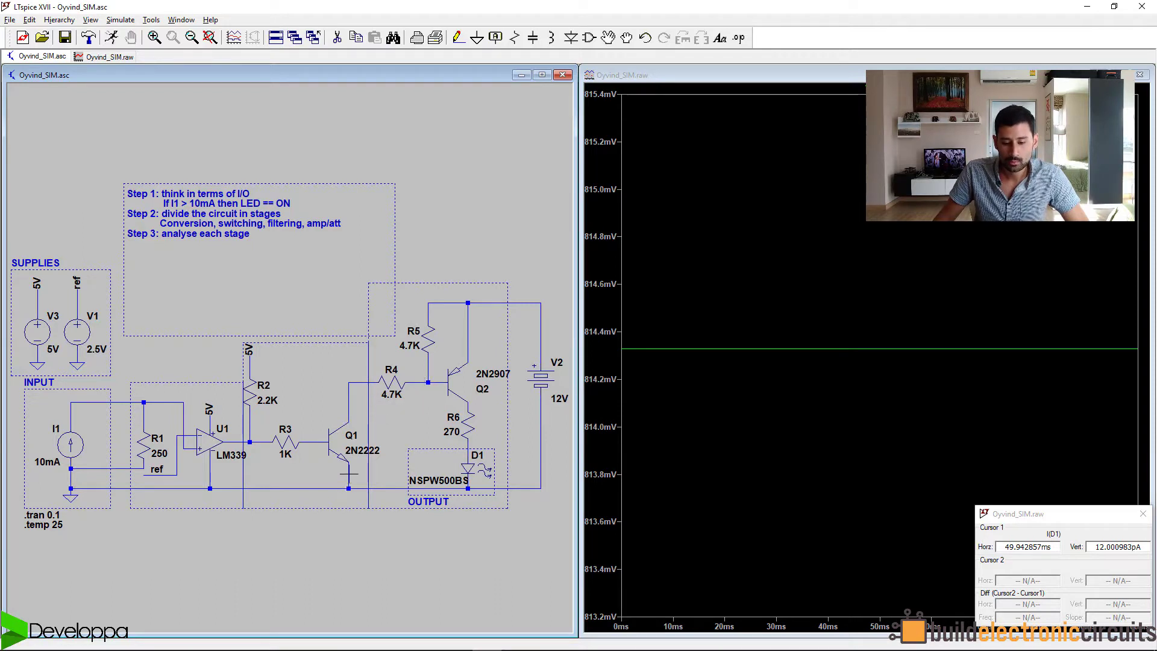
mouse_move(439, 378)
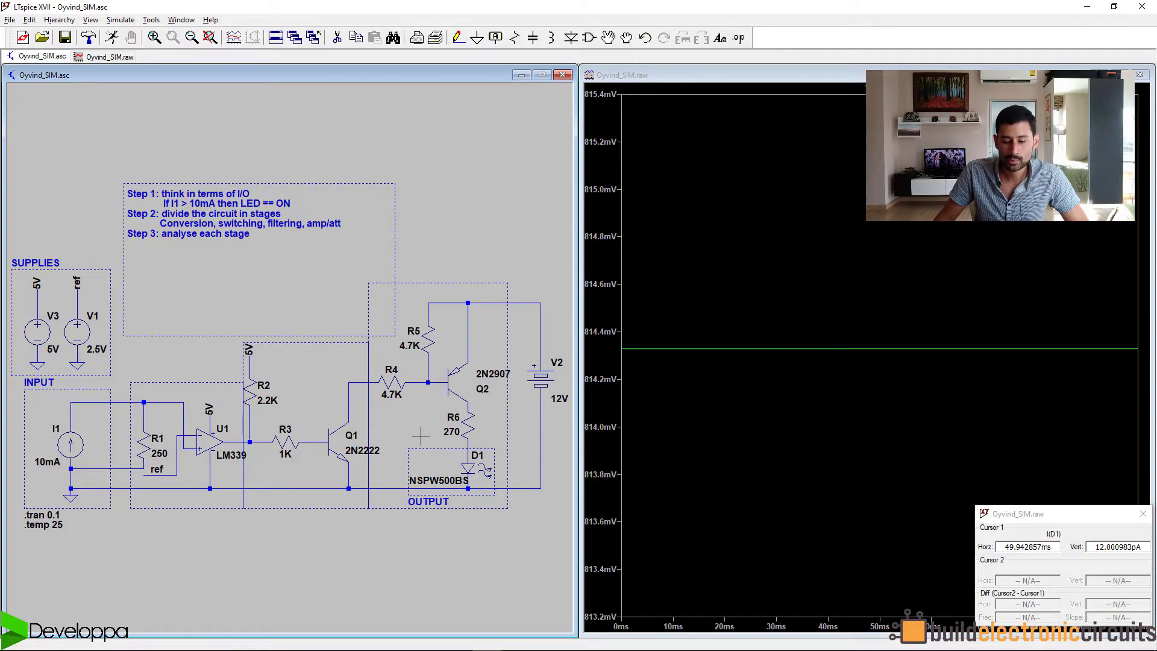
mouse_move(476, 320)
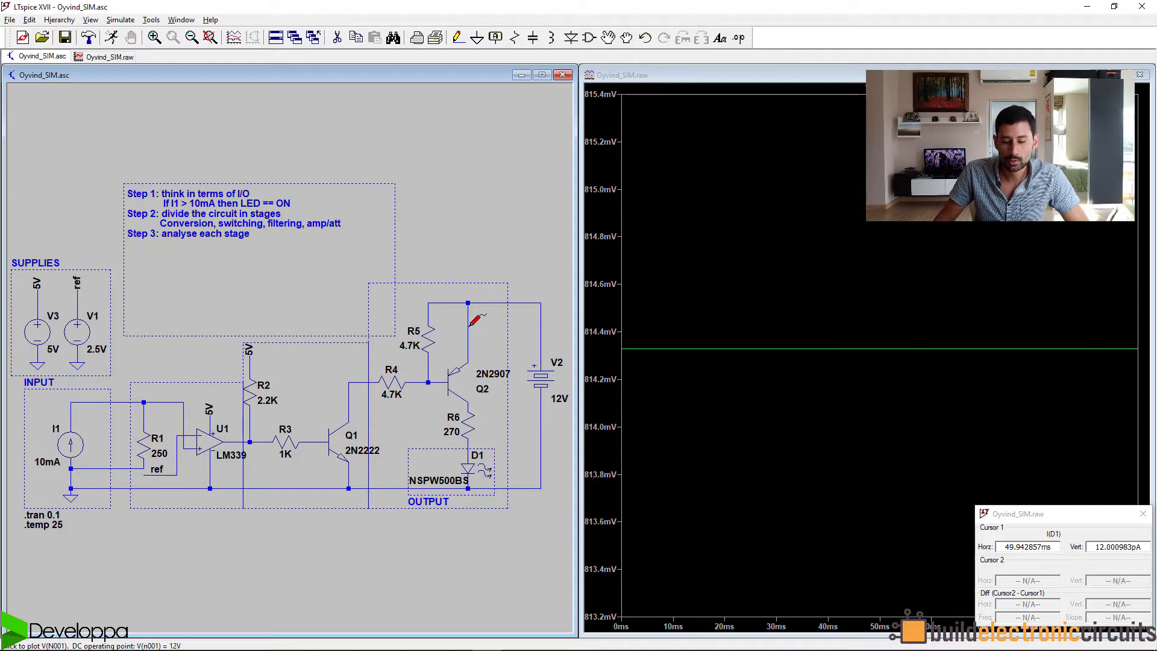